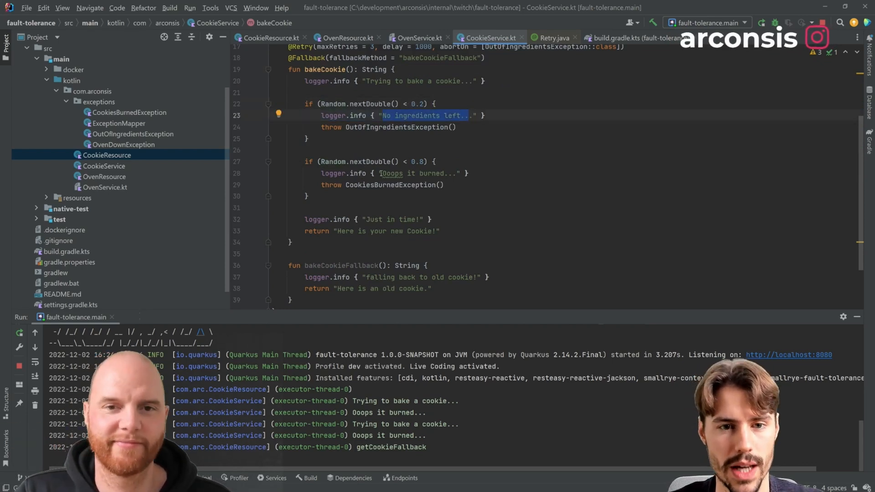
# Review bakeCookie's burned-cookie log message, Fallback annotation and old-cookie fallback return
pyautogui.click(380, 173)
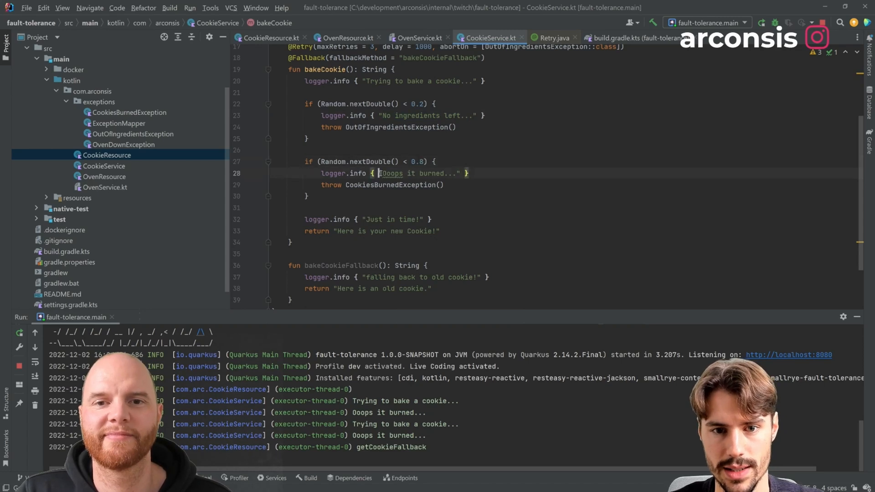
pyautogui.doubleClick(413, 173)
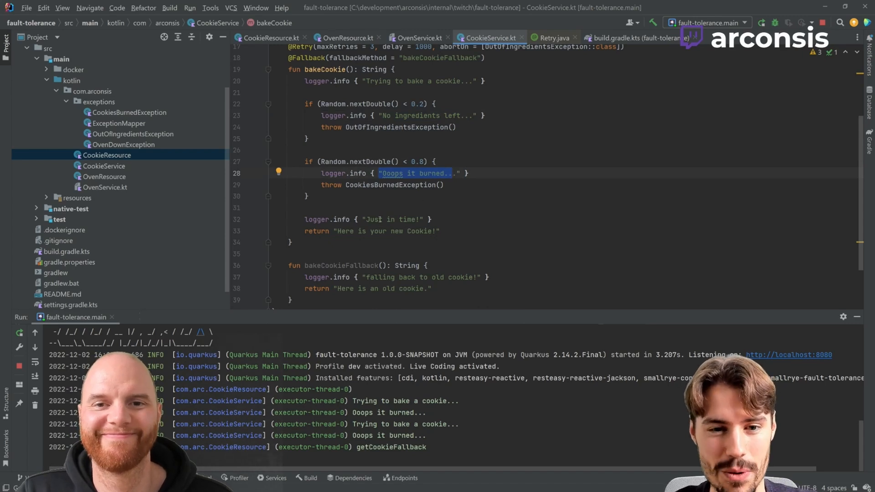
pyautogui.click(380, 219)
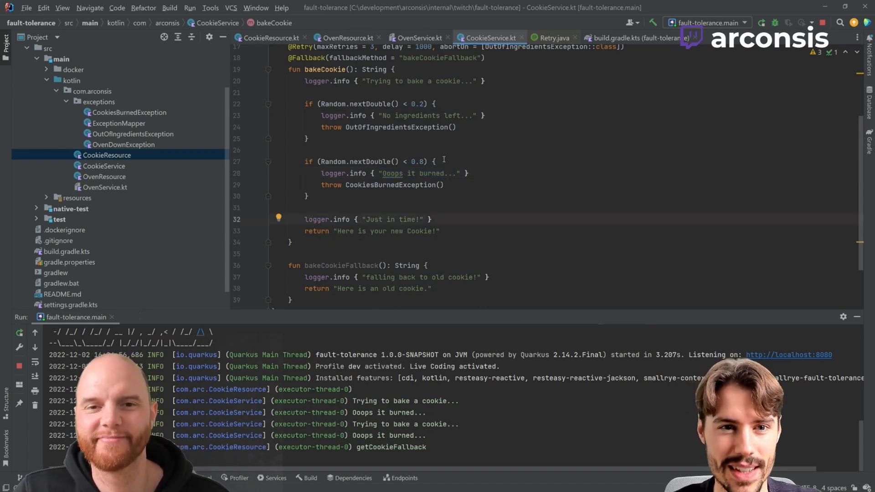
pyautogui.scroll(3)
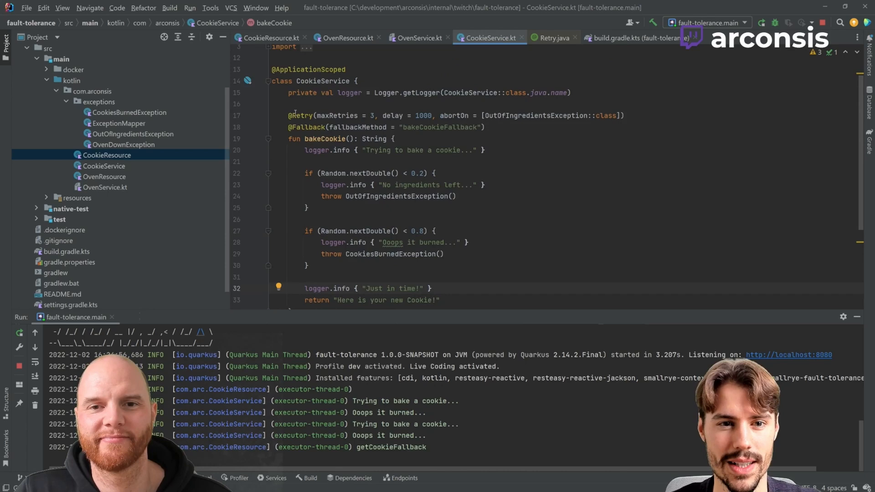
pyautogui.click(370, 115)
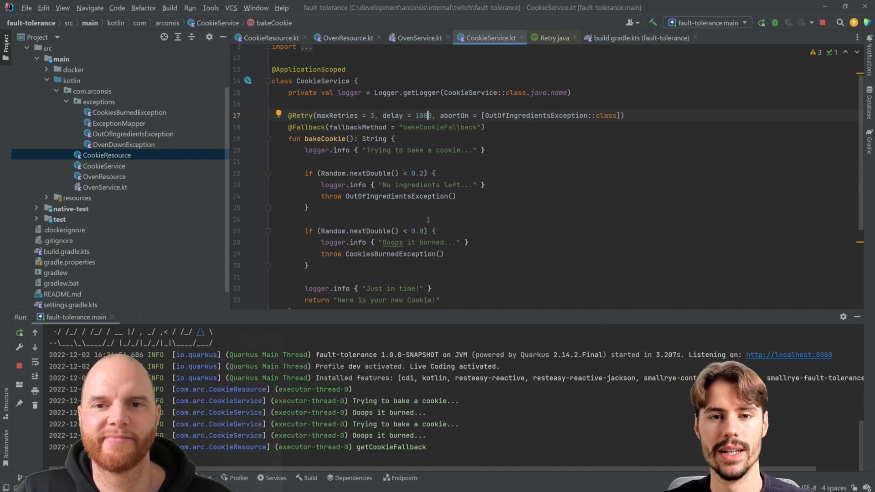
pyautogui.doubleClick(536, 115)
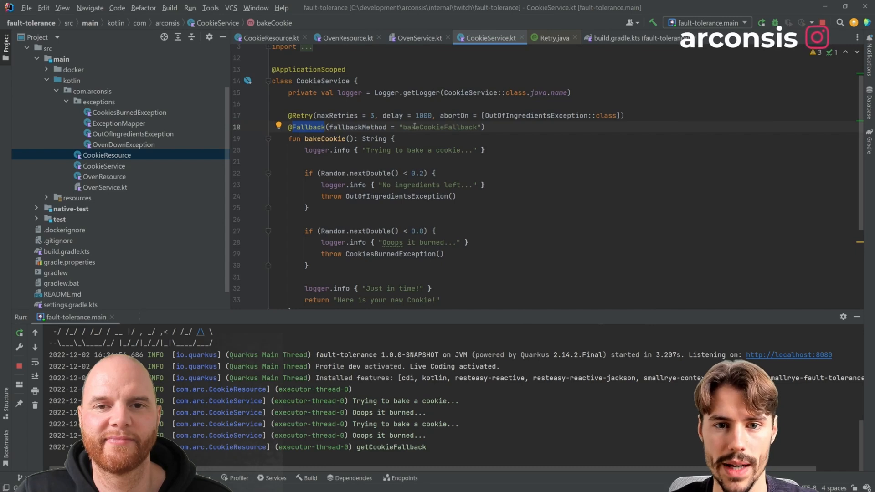
pyautogui.scroll(-3)
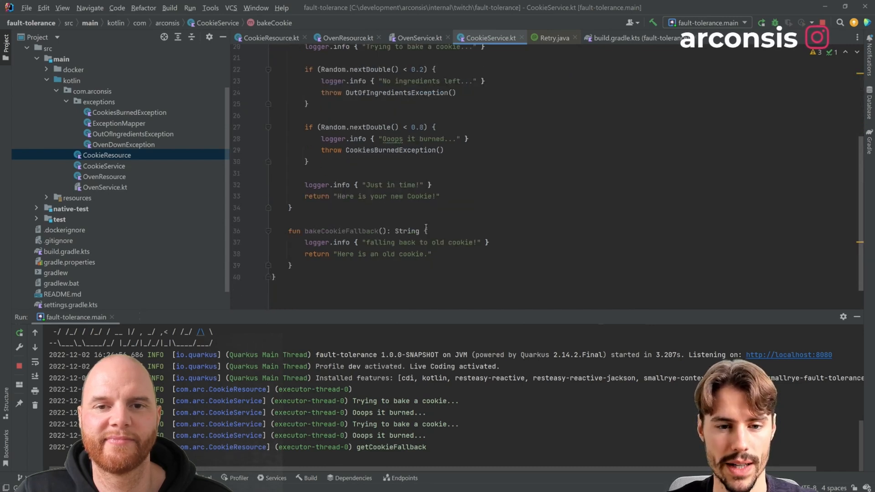
pyautogui.doubleClick(383, 254)
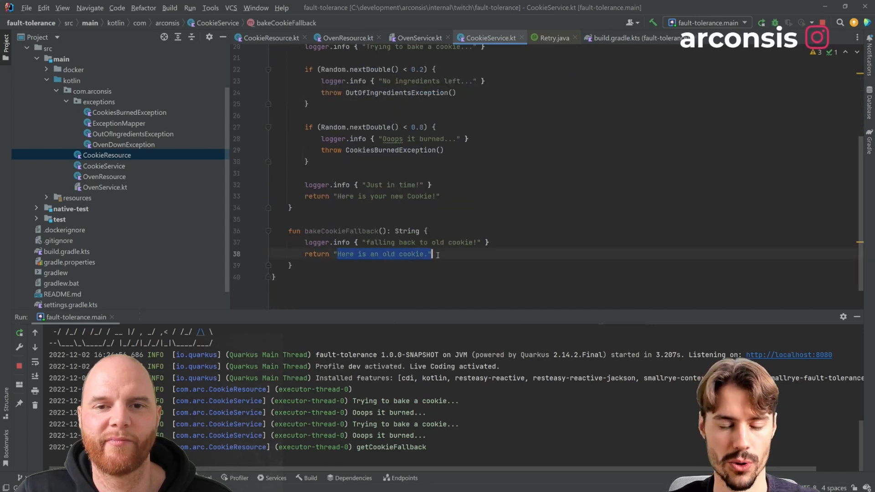
pyautogui.click(450, 254)
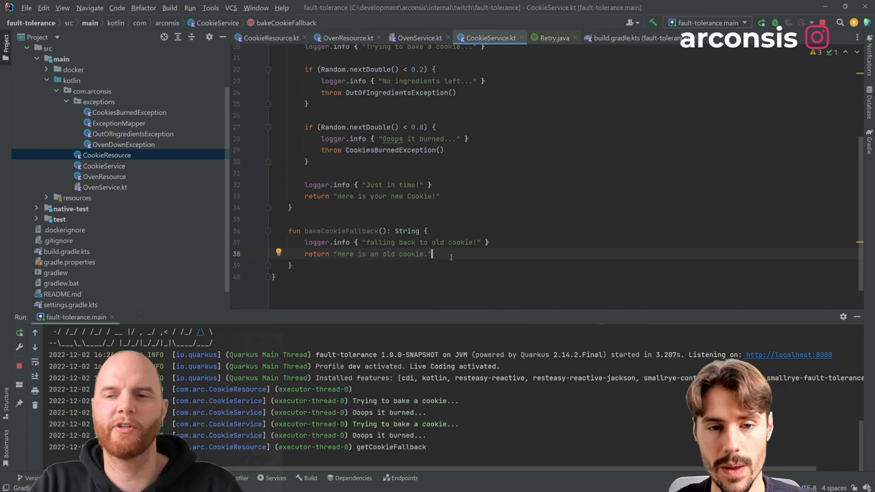
pyautogui.scroll(3)
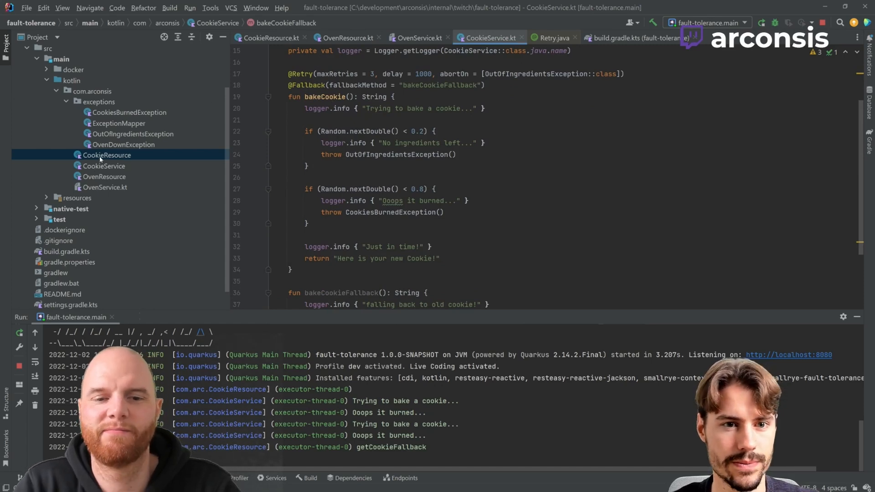
# Mark getCookie in CookieResource.kt as a suspend function
pyautogui.click(107, 154)
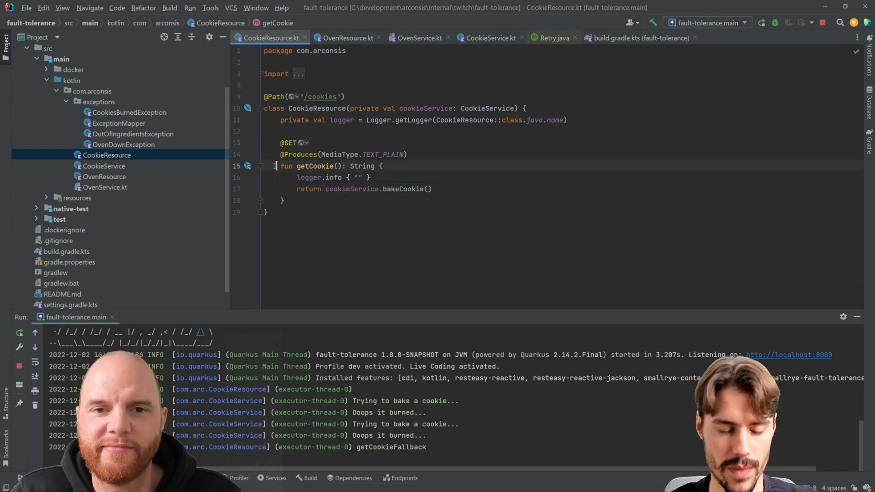
pyautogui.write('susp')
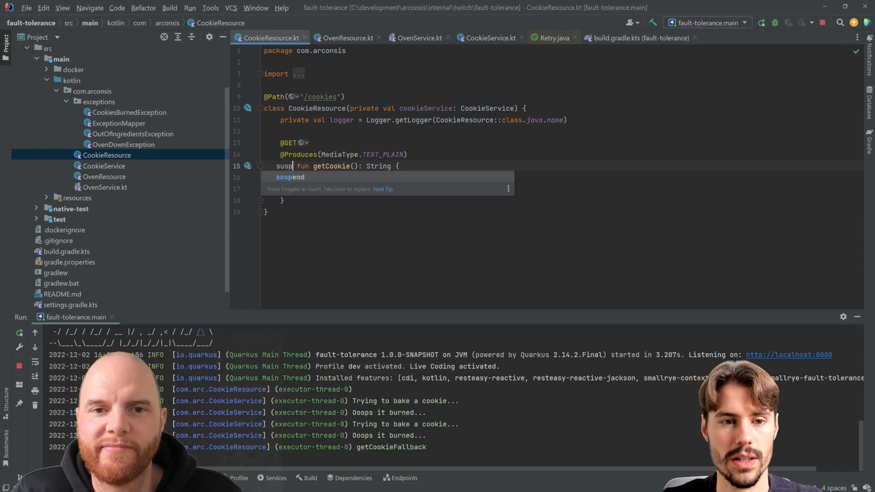
pyautogui.press('Enter')
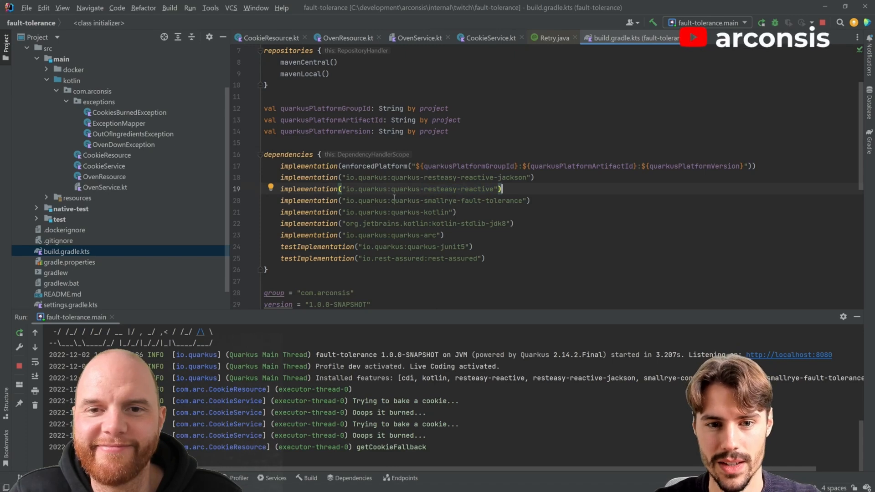
# Check the quarkus-resteasy-reactive dependency, then remove suspend from getCookie in CookieResource.kt
pyautogui.doubleClick(441, 189)
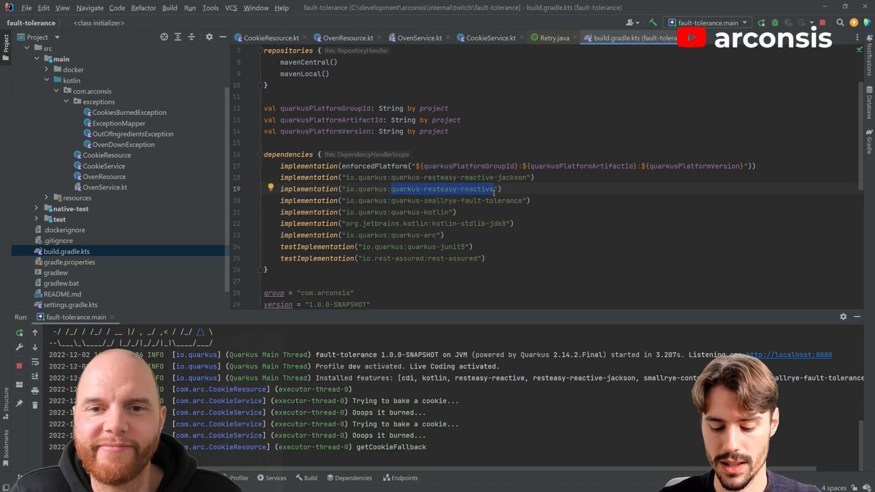
pyautogui.moveTo(398, 2)
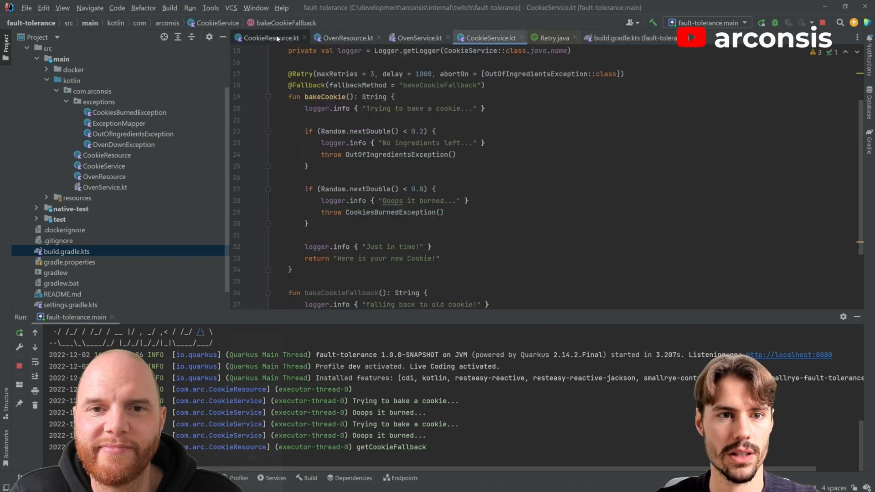
pyautogui.click(269, 37)
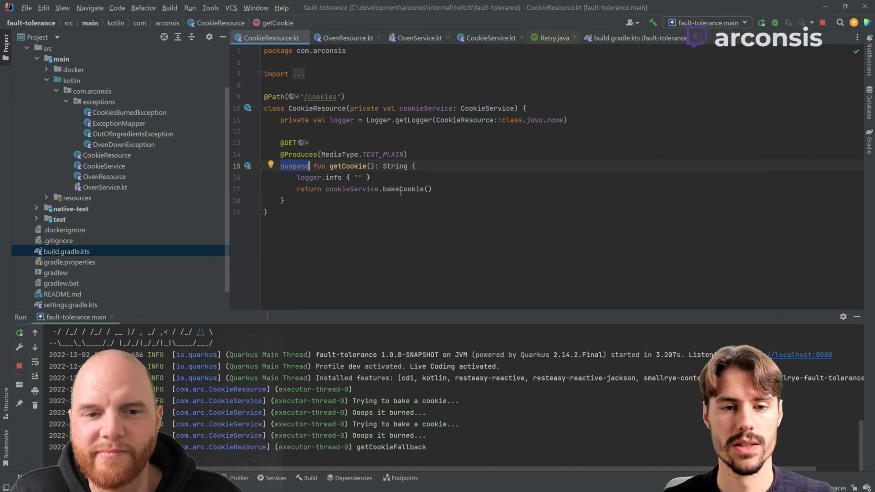
pyautogui.moveTo(400, 188)
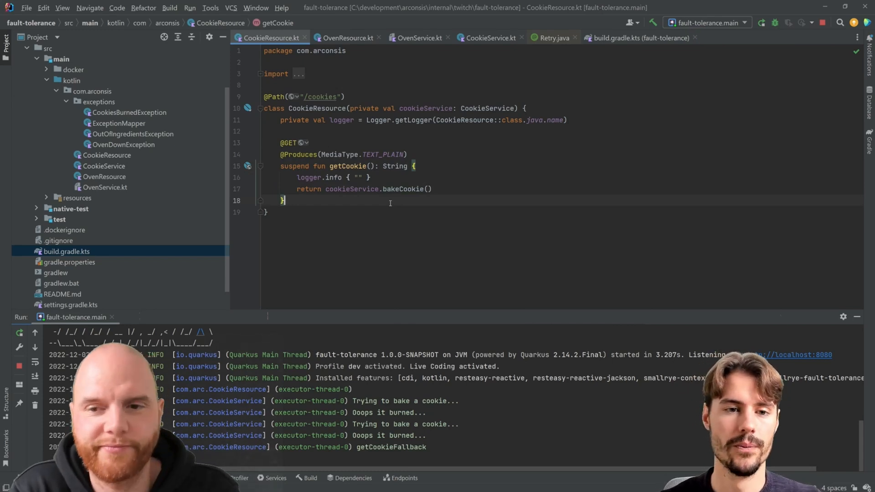
pyautogui.doubleClick(294, 166)
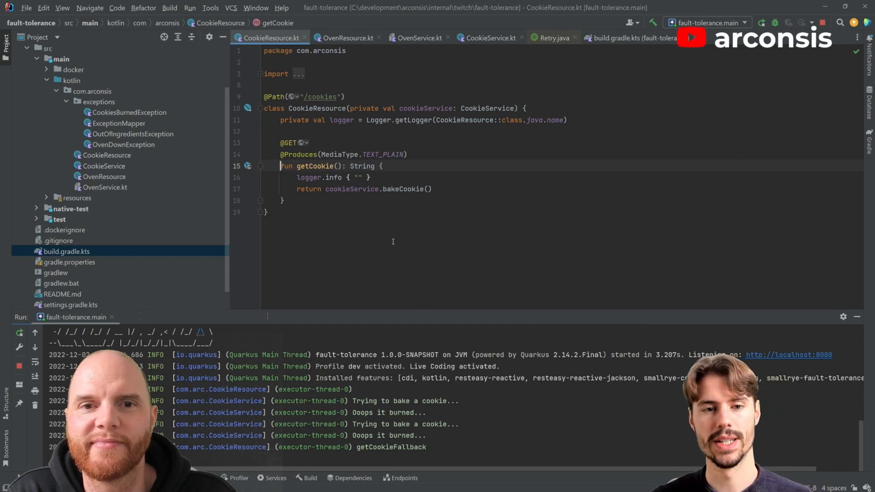
# Set getCookie's return type to Uni<String> and begin a Uni.createFrom() call
pyautogui.doubleClick(362, 166)
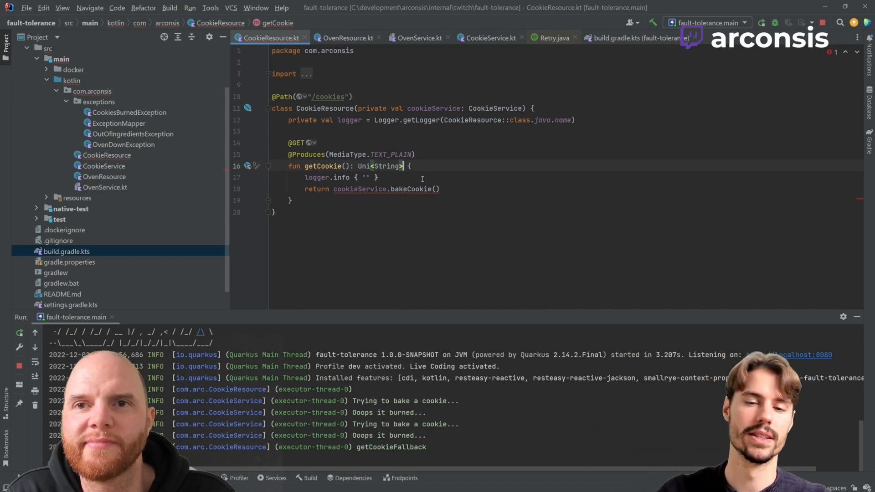
pyautogui.press('Enter')
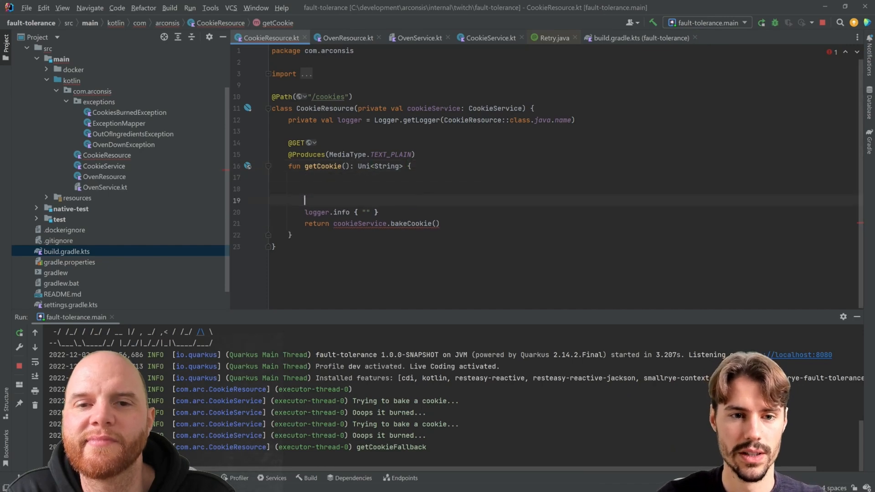
pyautogui.write('Uni')
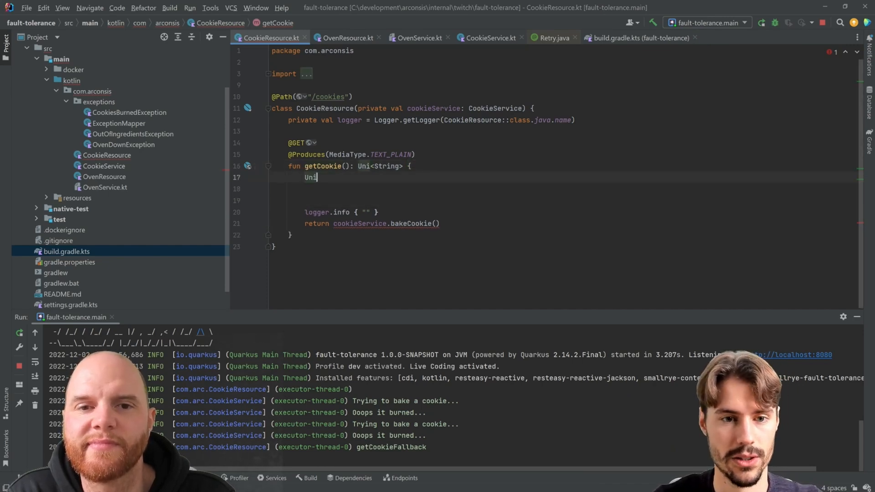
pyautogui.write('.createFrom().item { "Something"')
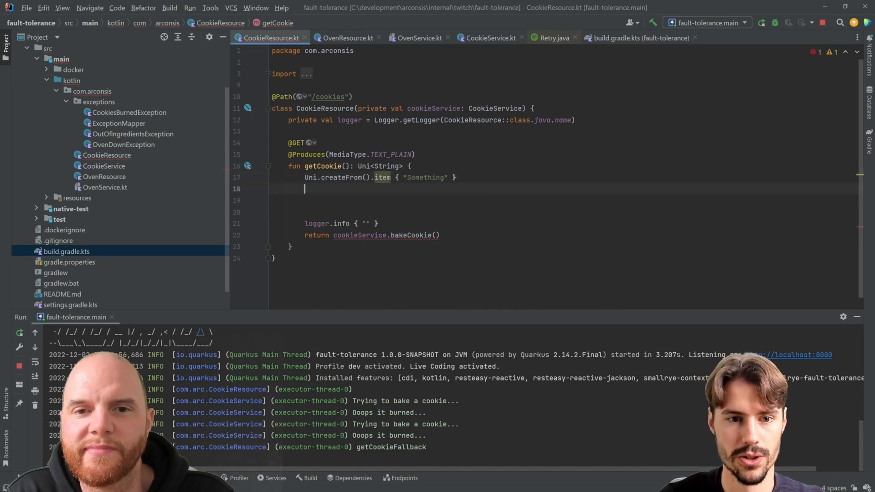
# Extend the chain with onItem().transform and onFailure(), then delete the sketched chain
pyautogui.write('.onItem().')
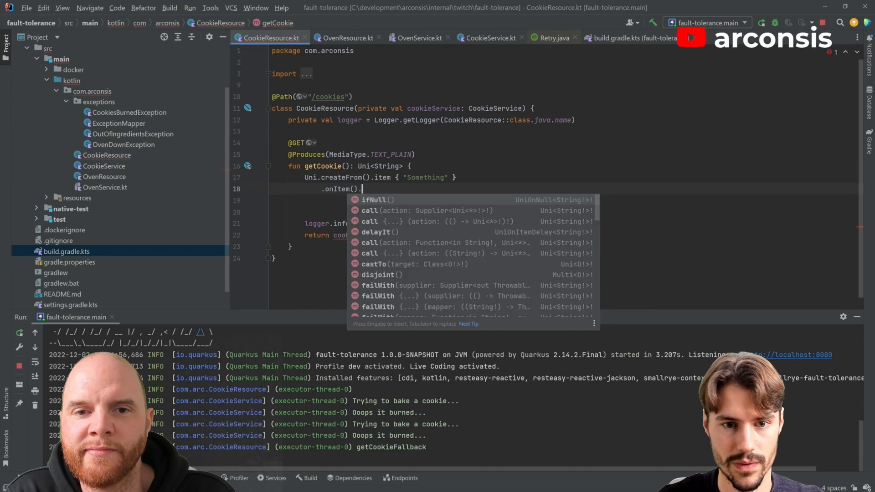
pyautogui.press('Escape')
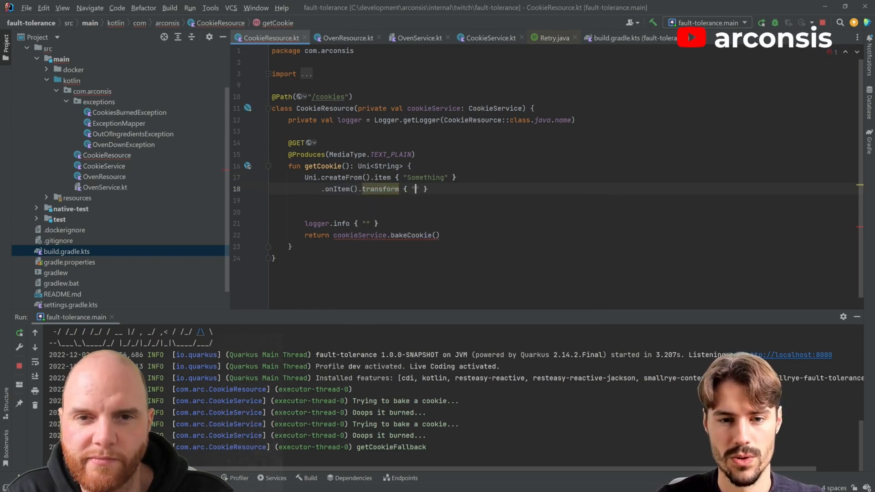
pyautogui.write('it ->')
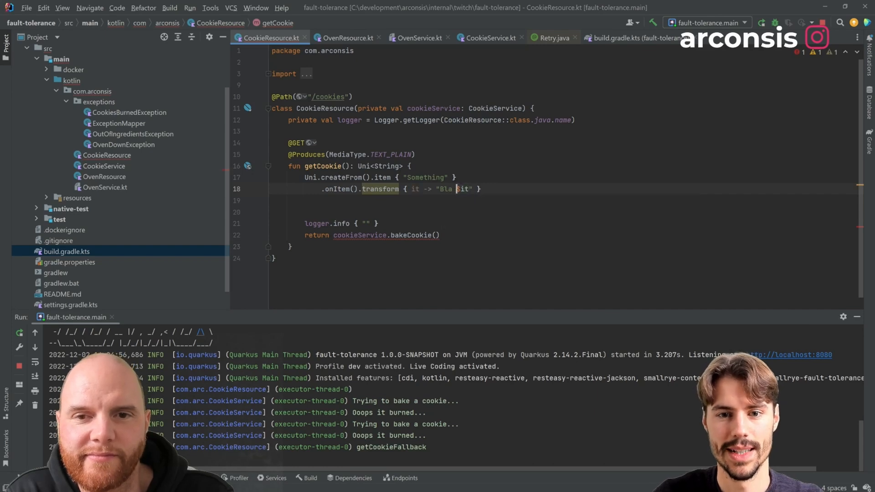
pyautogui.write('.o')
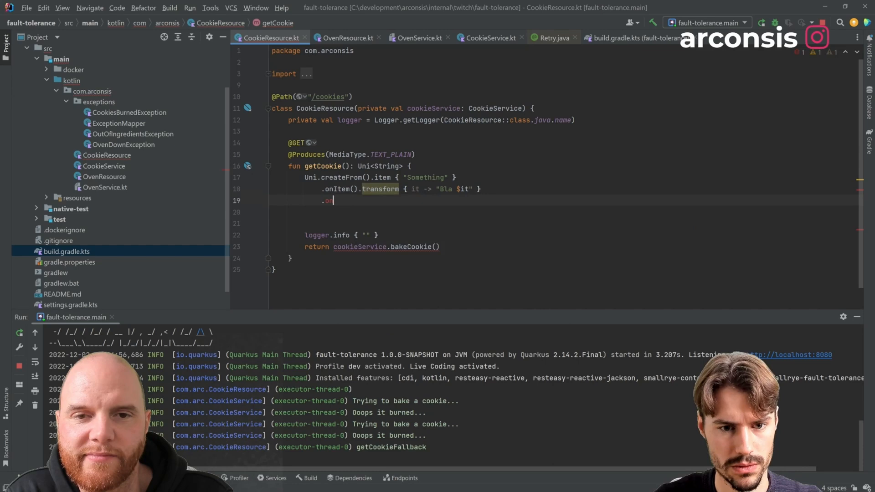
pyautogui.write('nFailure()')
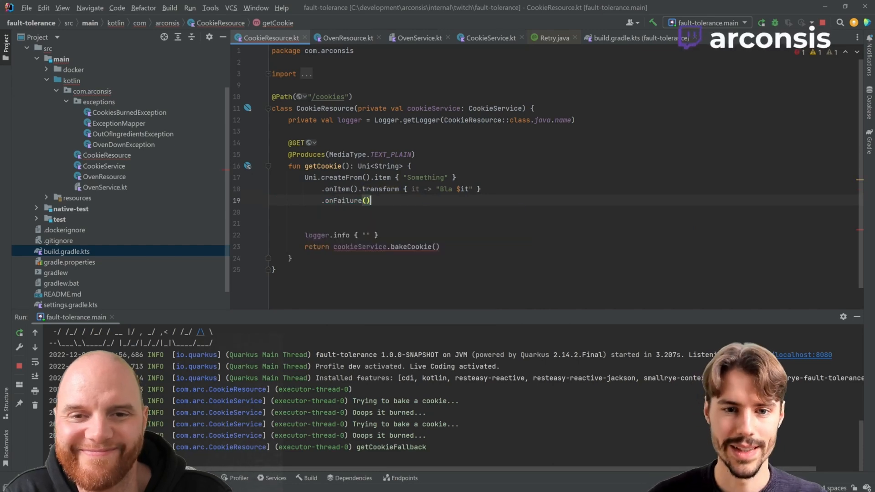
pyautogui.write('.')
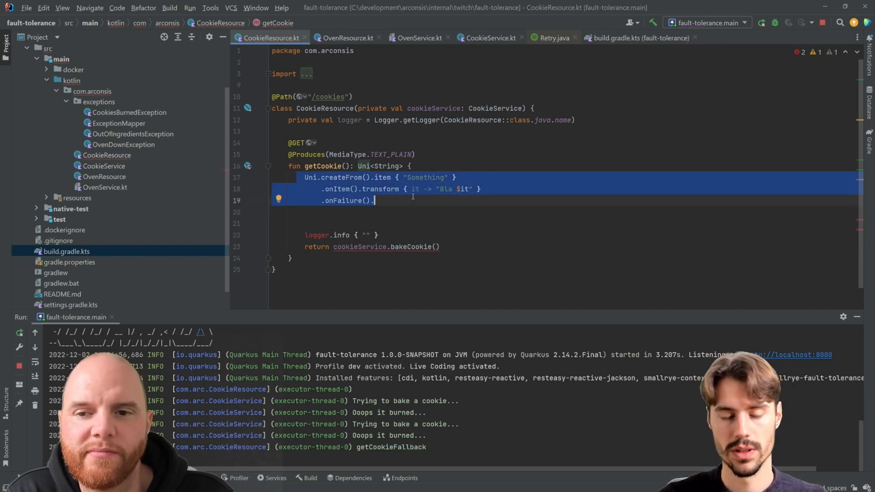
pyautogui.press('Delete')
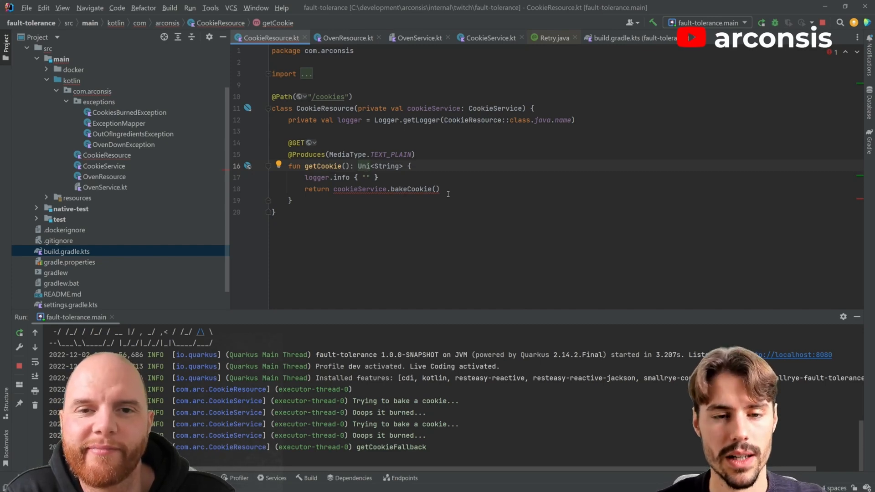
# Restore getCookie's return type from Uni<String> to a plain String
pyautogui.doubleClick(363, 165)
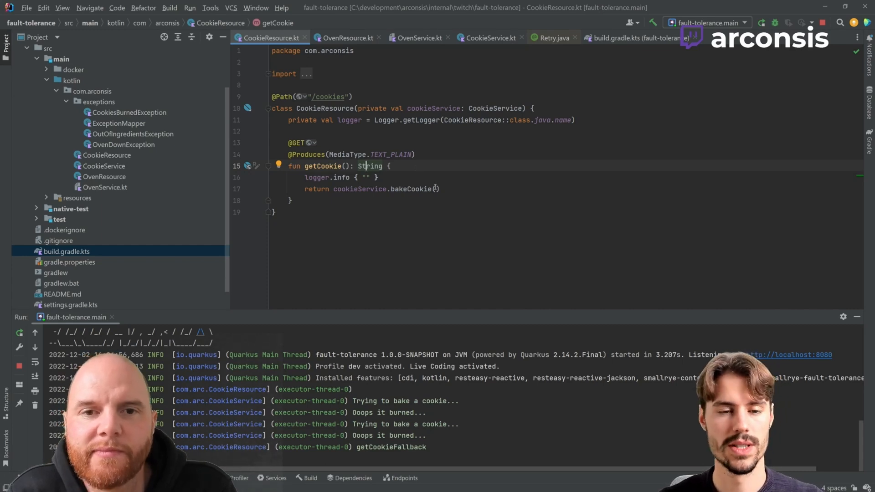
# Add Thread.sleep(1000) inside the getCookie body
pyautogui.click(418, 166)
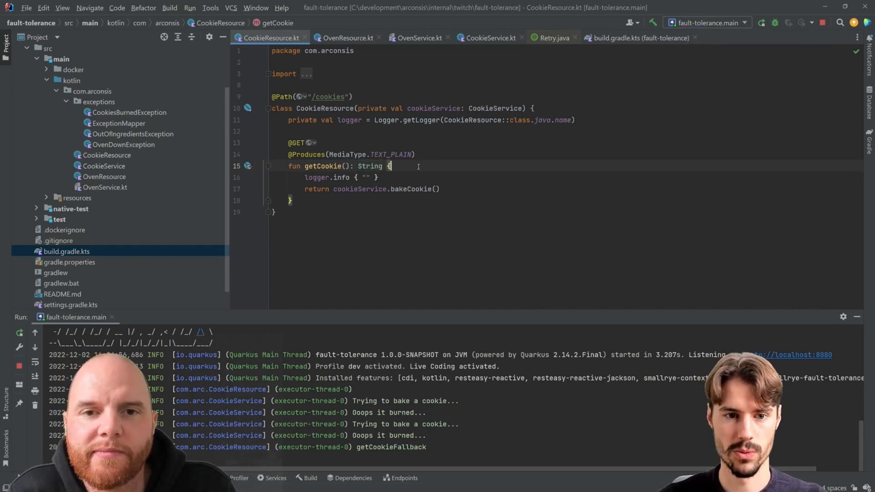
pyautogui.write('Thread')
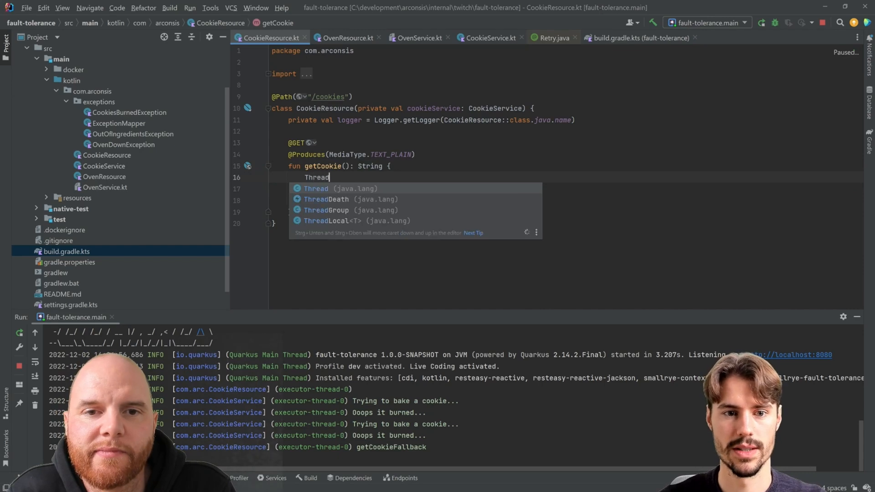
pyautogui.write('.sleep()')
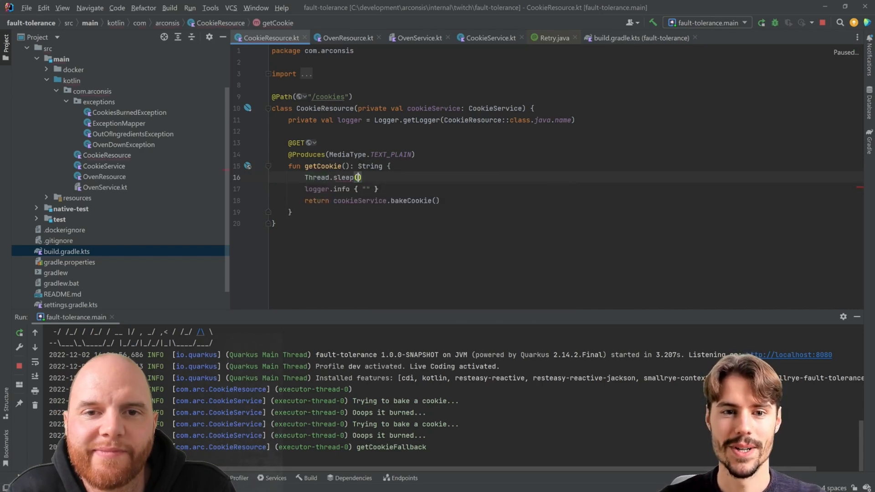
pyautogui.write('1000')
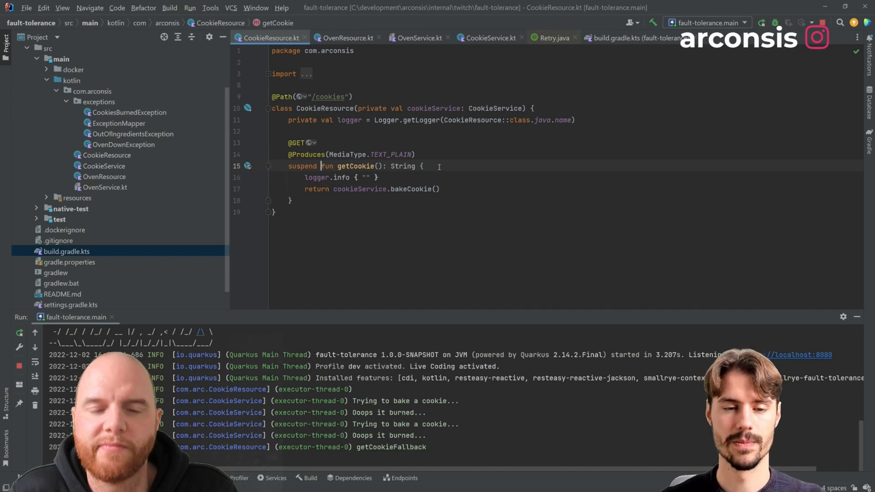
pyautogui.click(318, 142)
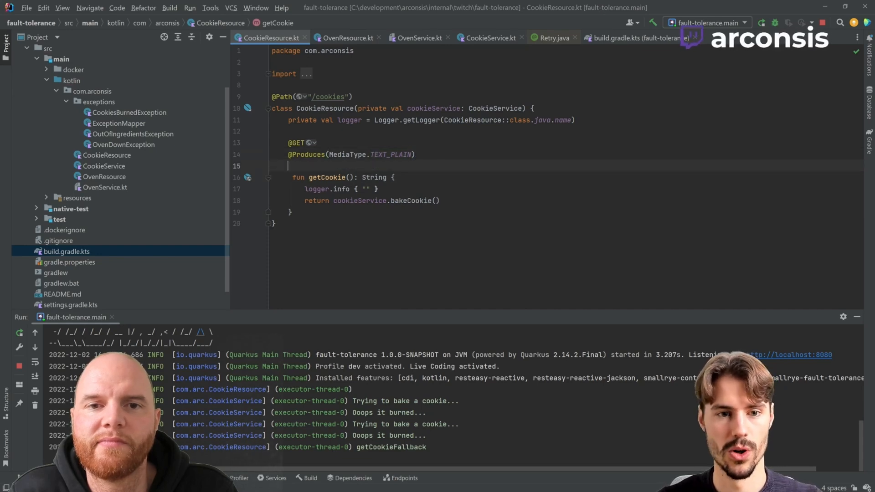
pyautogui.write('@Non')
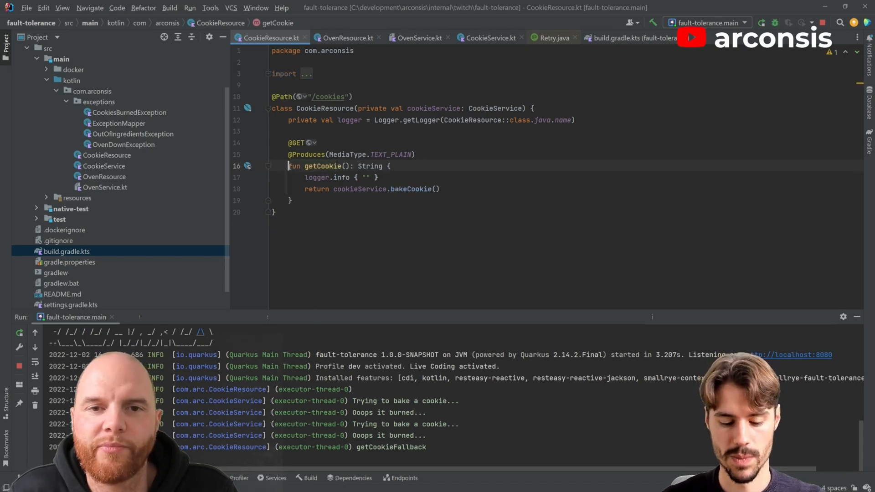
pyautogui.write('suspend')
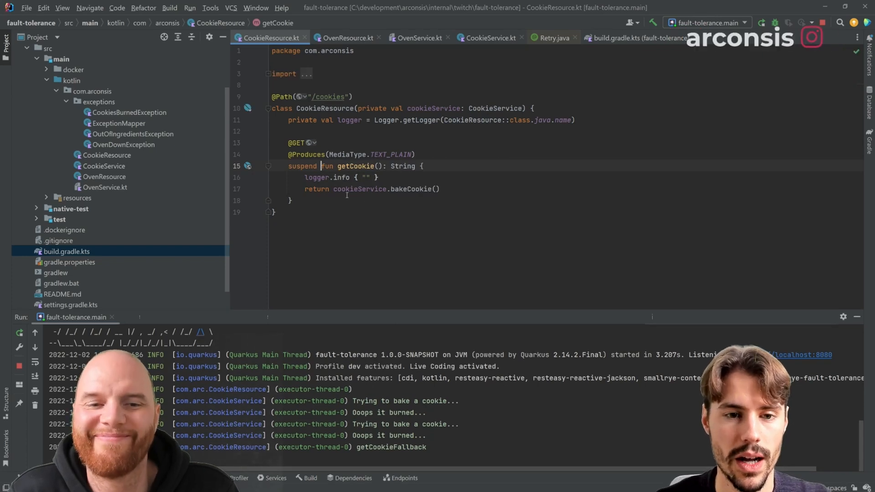
pyautogui.click(490, 38)
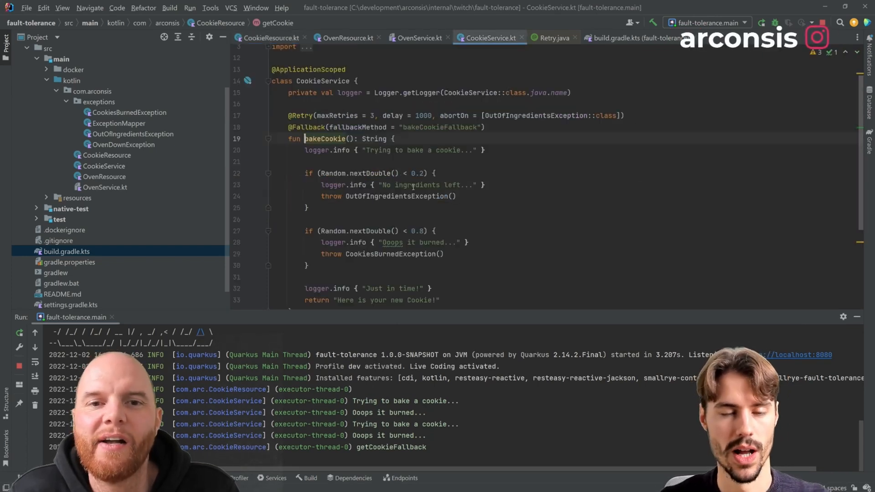
# Mark bakeCookie as suspend and add delay(2000) after its first logger.info line
pyautogui.write('suspend')
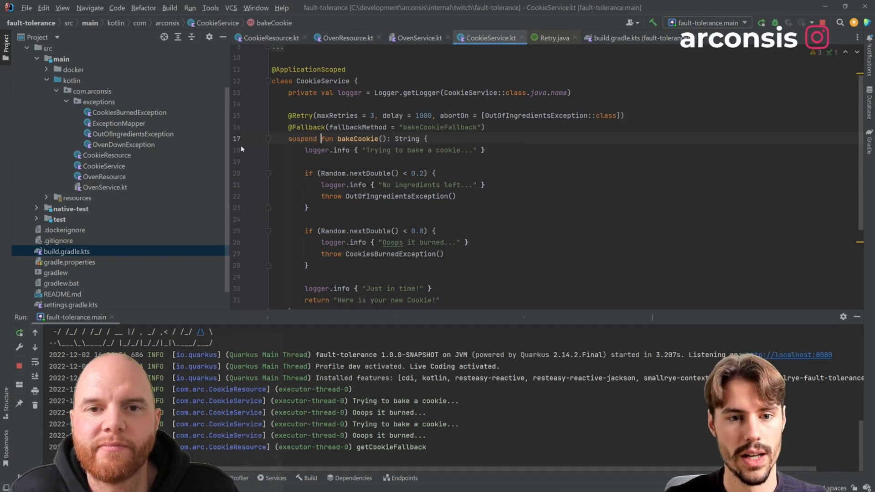
pyautogui.scroll(-3)
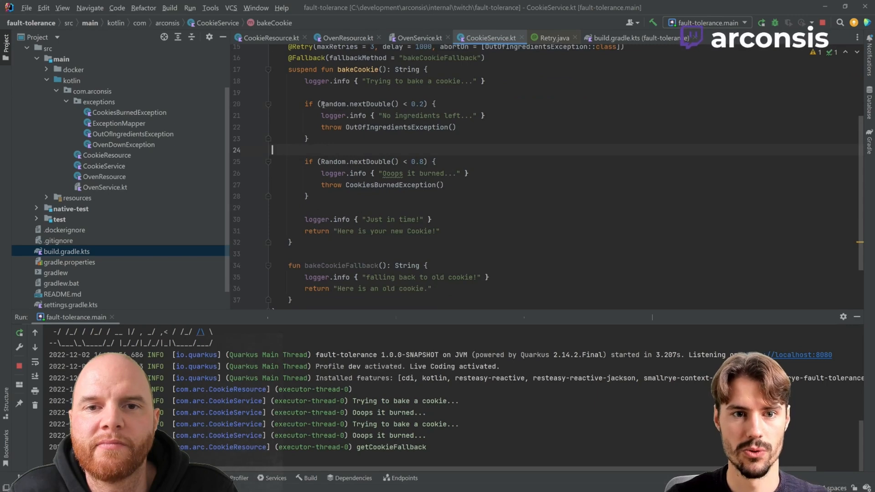
pyautogui.write('d')
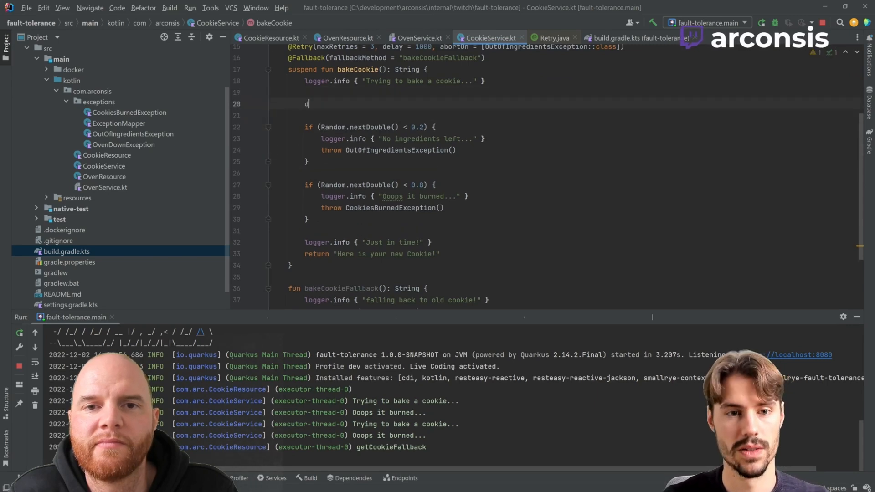
pyautogui.write('delay(3')
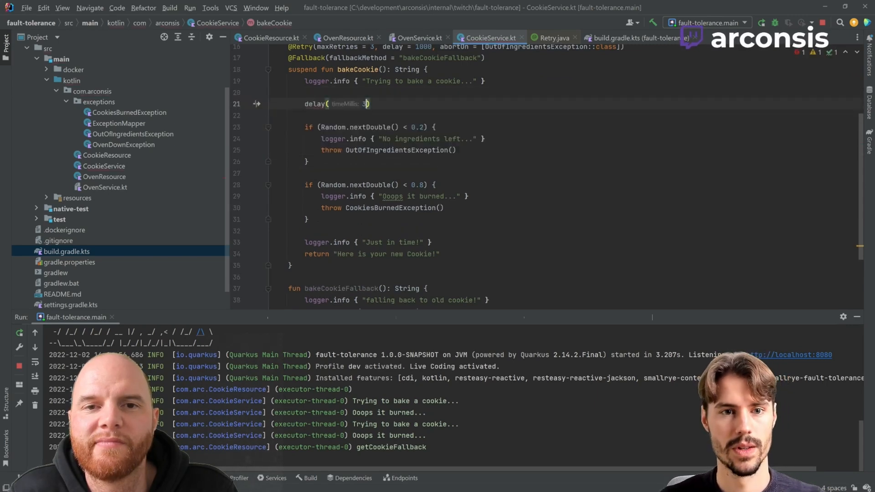
pyautogui.write('2000')
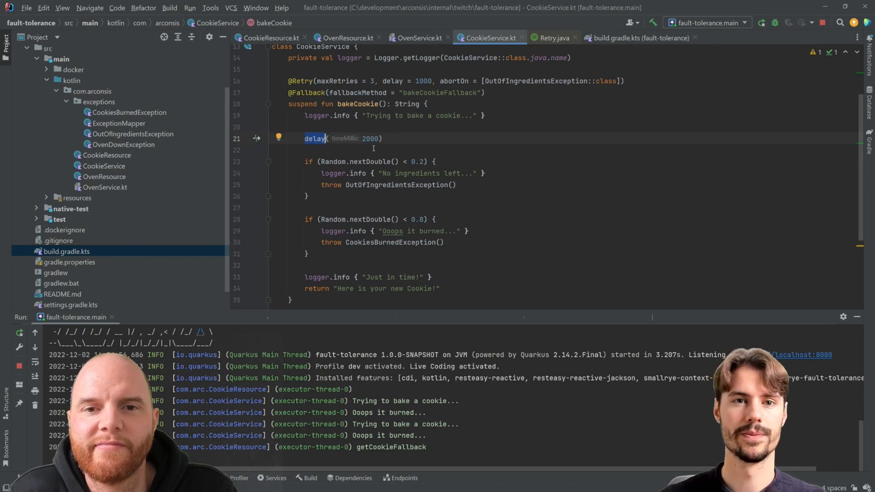
pyautogui.moveTo(259, 142)
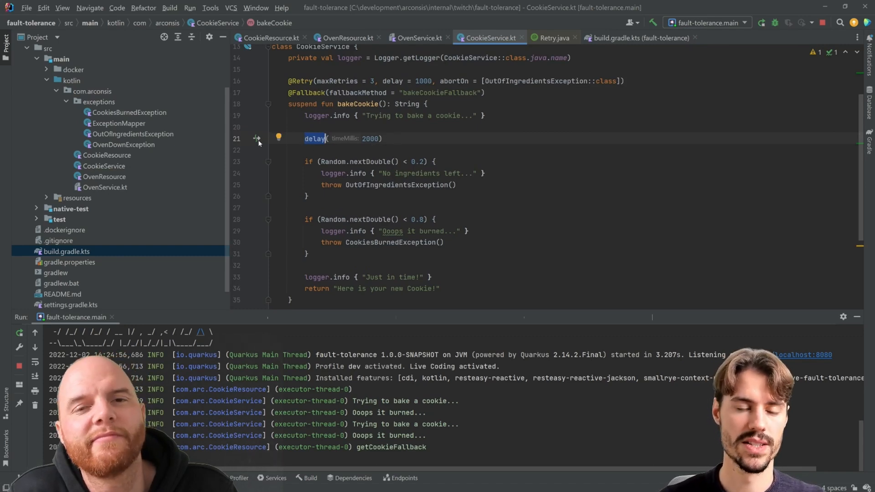
pyautogui.moveTo(256, 140)
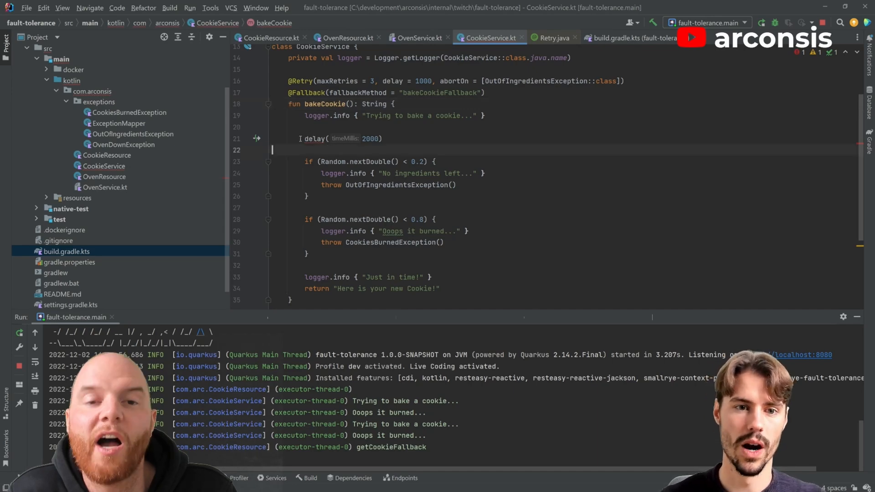
pyautogui.moveTo(314, 139)
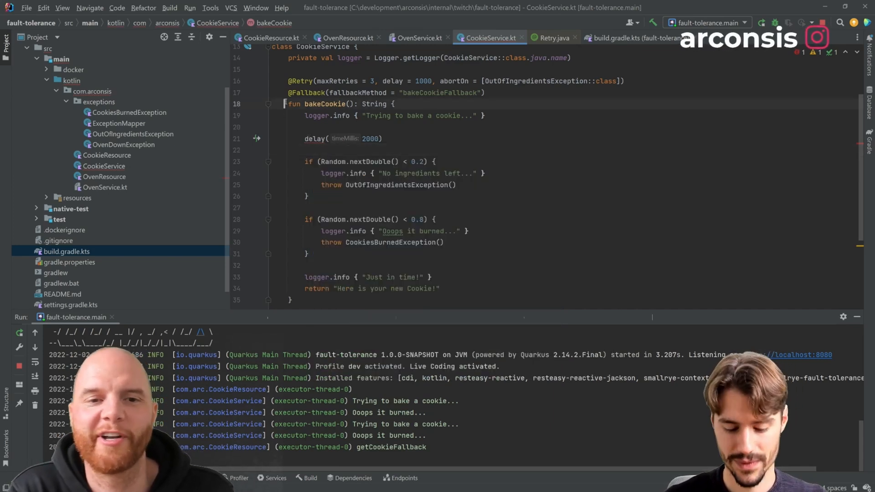
pyautogui.write('suspend')
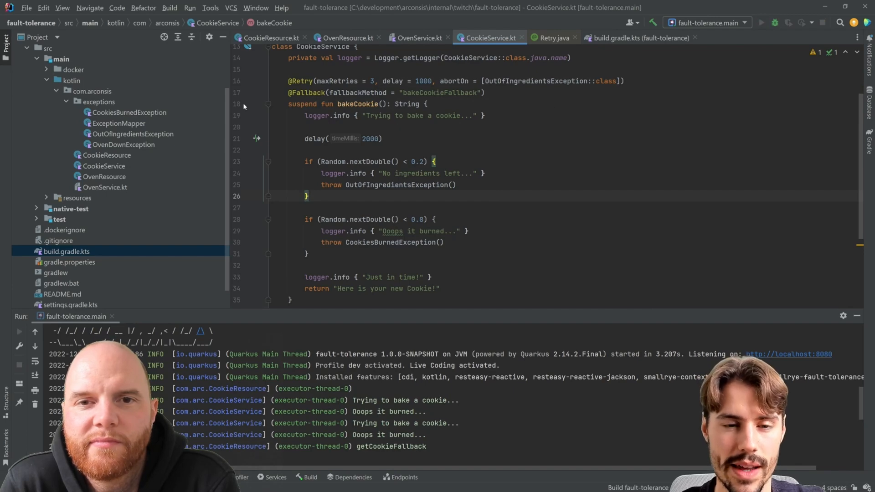
# Delete OvenResource and OvenService.kt from the Project tree and confirm
pyautogui.click(349, 38)
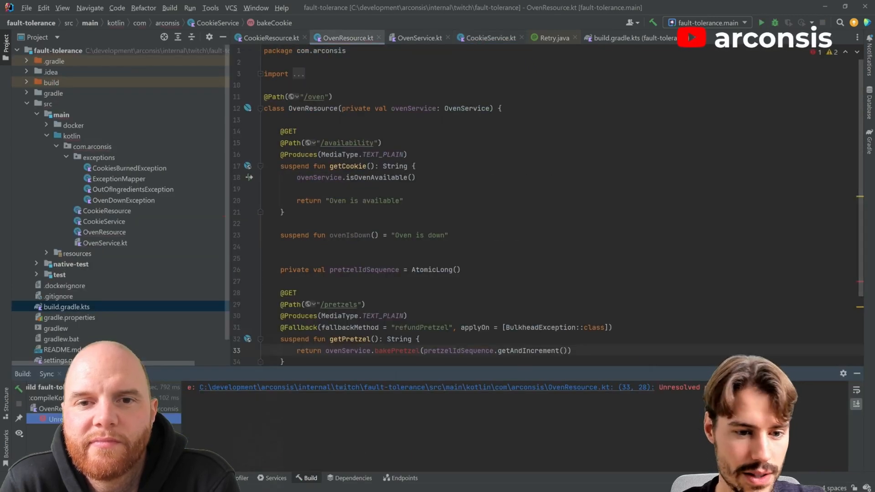
pyautogui.scroll(-3)
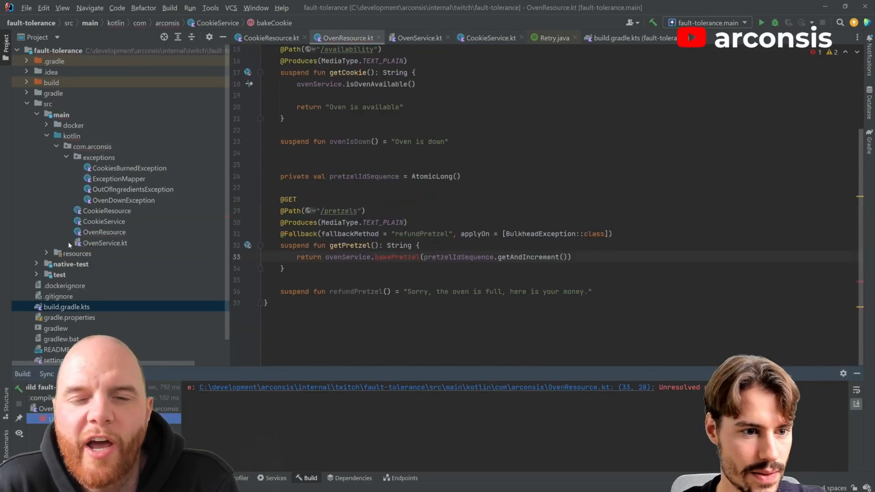
pyautogui.click(105, 232)
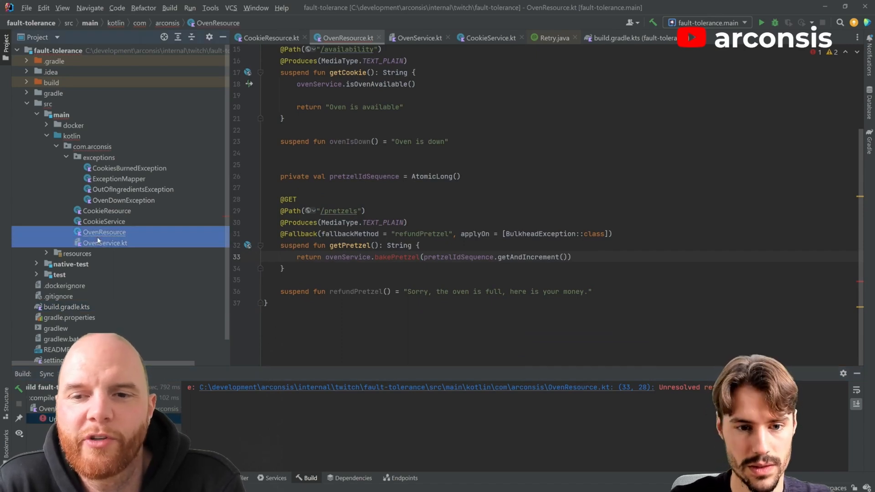
pyautogui.click(107, 211)
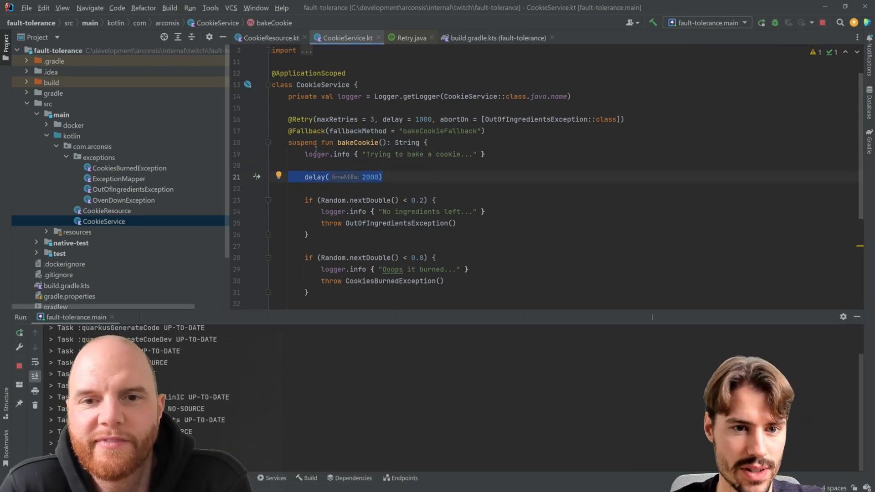
pyautogui.click(384, 177)
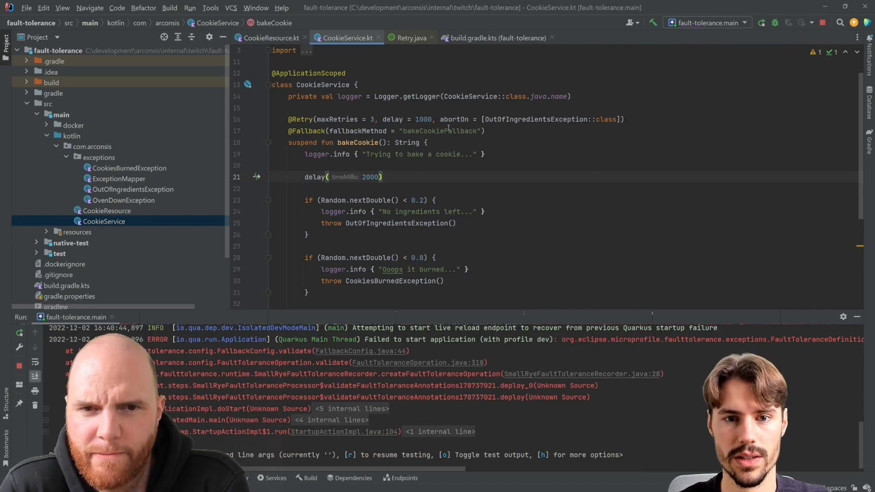
# Add suspend to bakeCookieFallback and inspect the Fallback annotation on bakeCookie
pyautogui.scroll(-3)
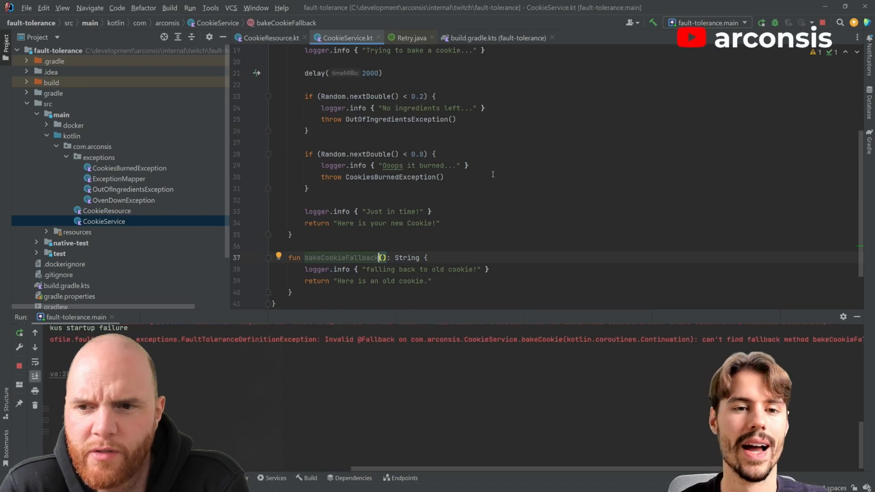
pyautogui.scroll(3)
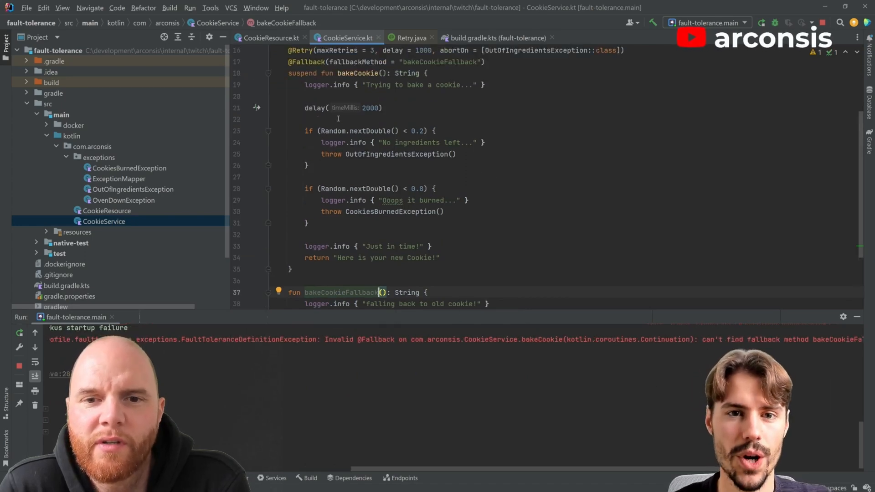
pyautogui.scroll(3)
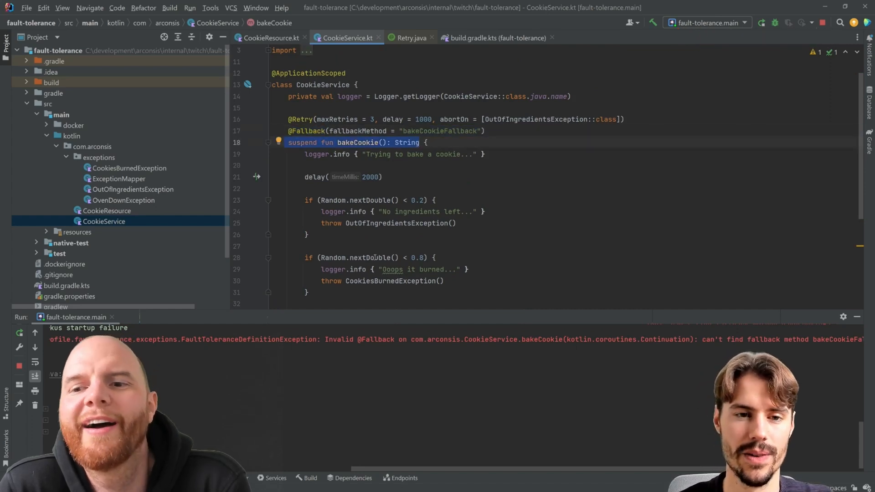
pyautogui.scroll(-3)
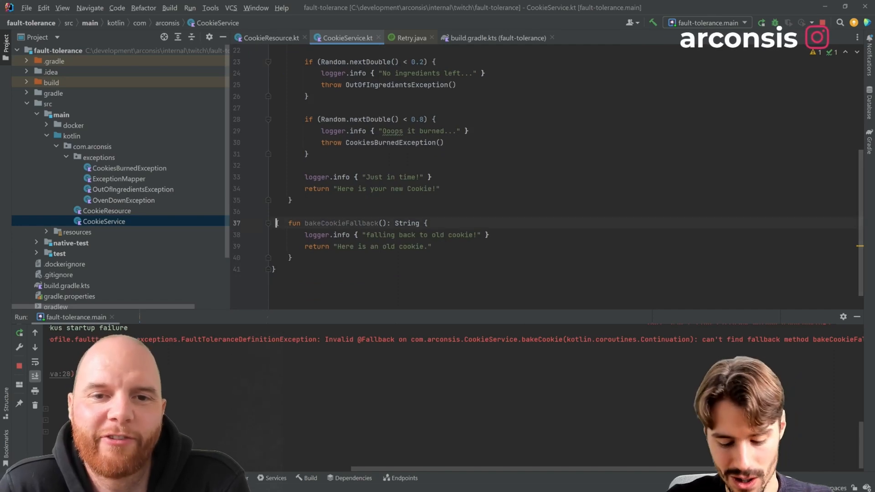
pyautogui.write('suspend')
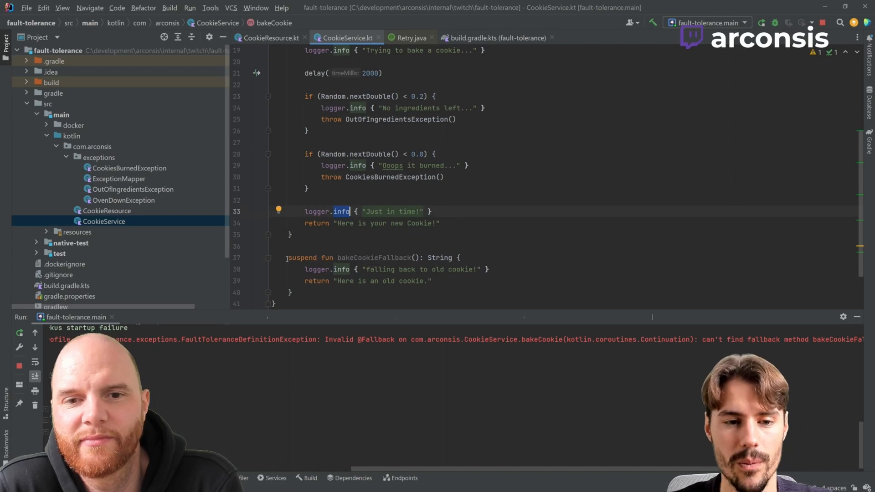
pyautogui.scroll(3)
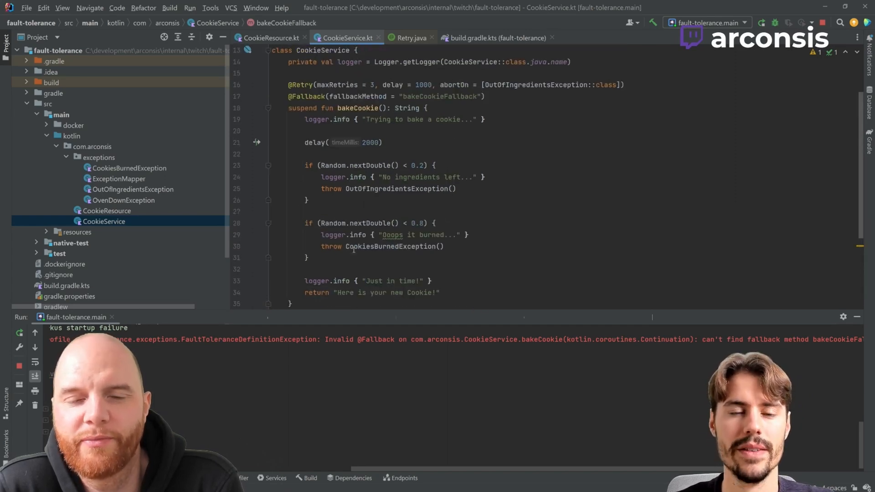
pyautogui.doubleClick(307, 96)
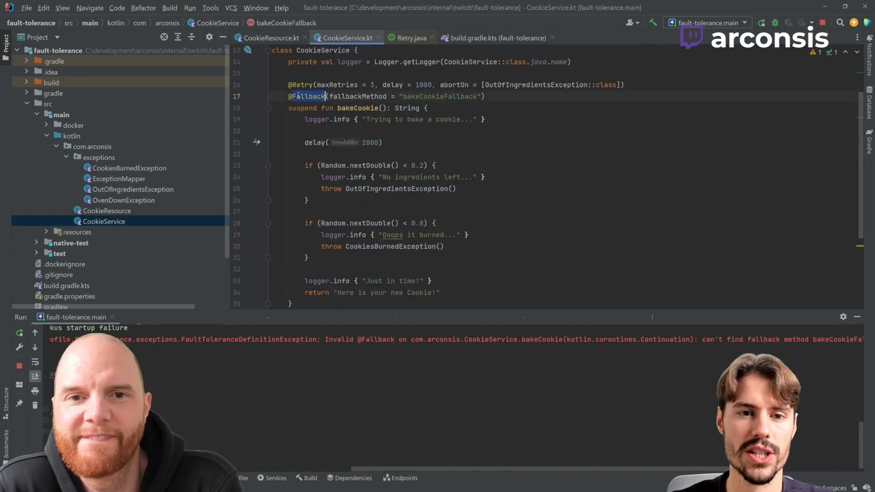
pyautogui.scroll(-3)
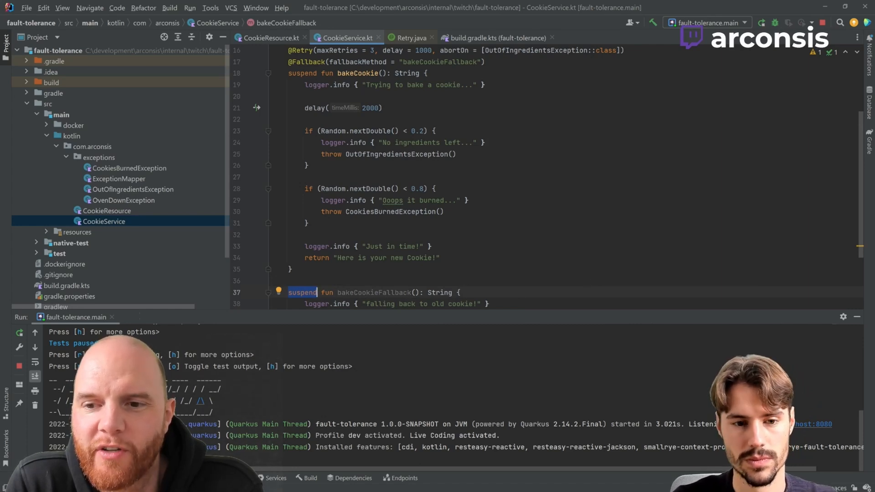
# Remove suspend from bakeCookieFallback, read the FaultToleranceDefinitionException, then restore suspend
pyautogui.press('Backspace')
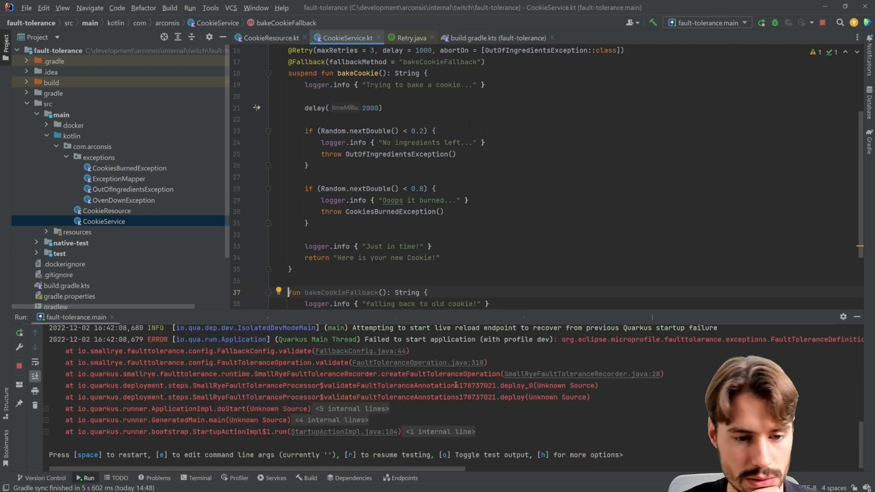
pyautogui.hscroll(3)
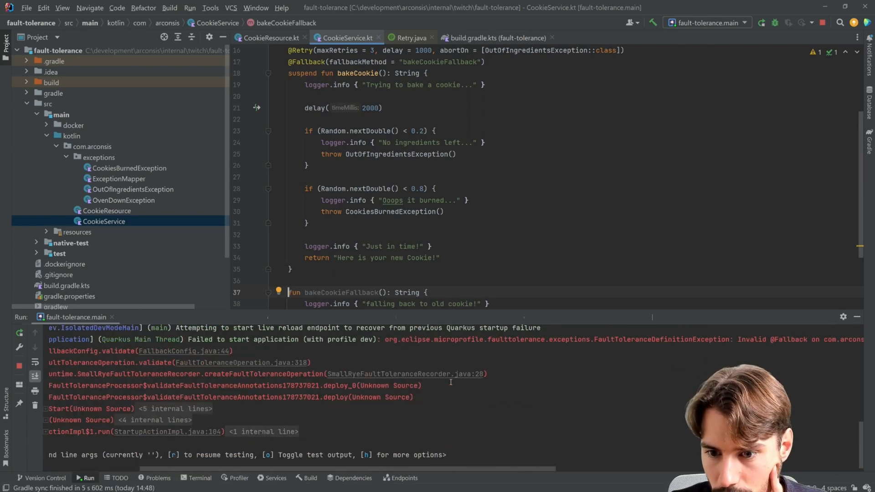
pyautogui.doubleClick(645, 339)
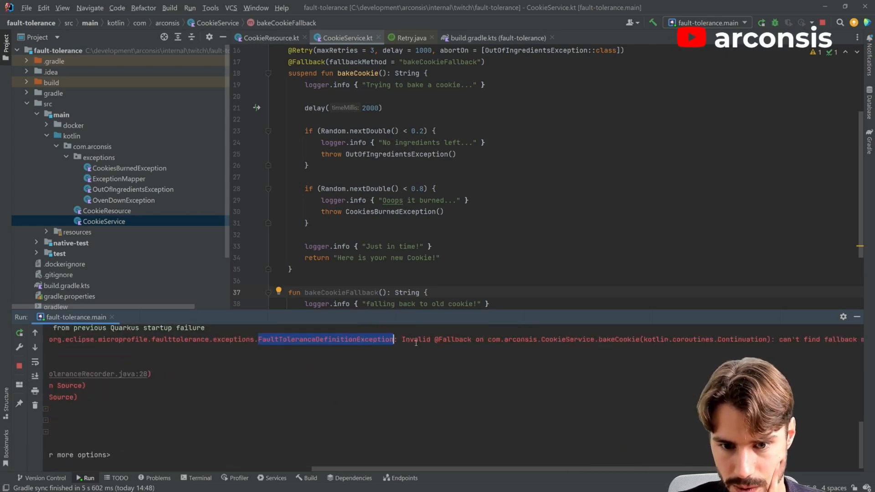
pyautogui.hscroll(3)
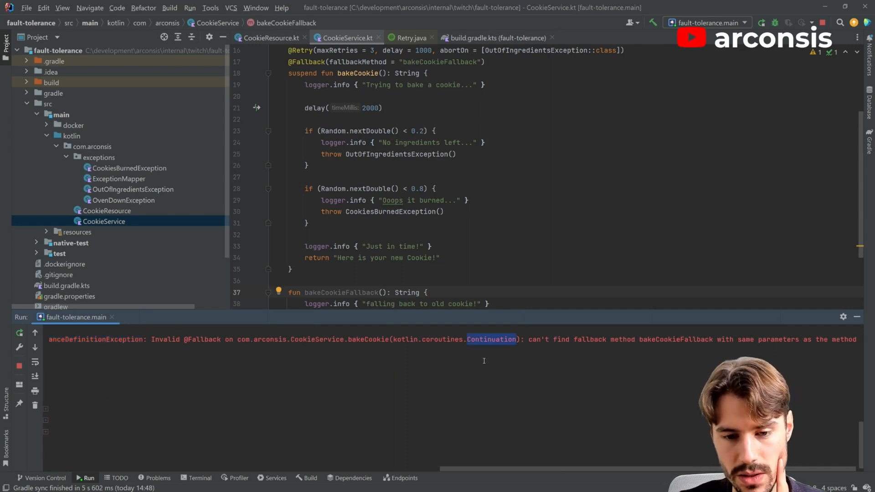
pyautogui.moveTo(522, 390)
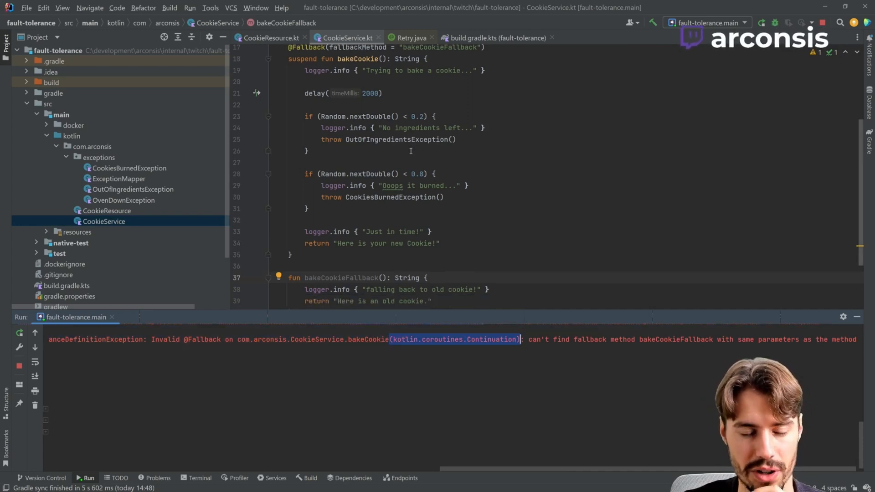
pyautogui.scroll(3)
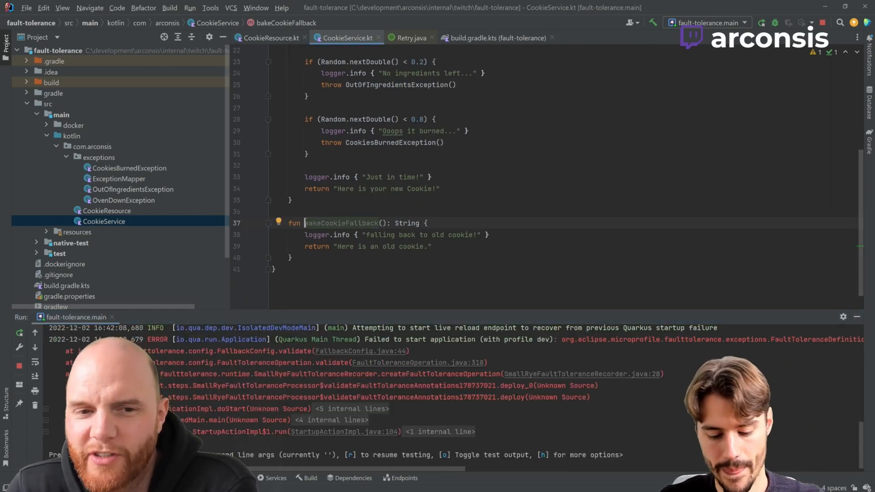
pyautogui.write('suspend')
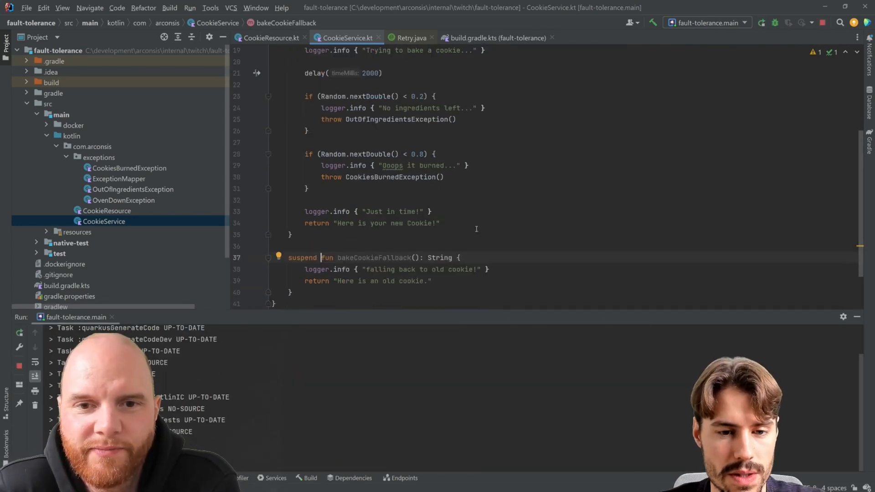
# Send the Get Cookies request in Postman and check the old-cookie fallback response
pyautogui.scroll(3)
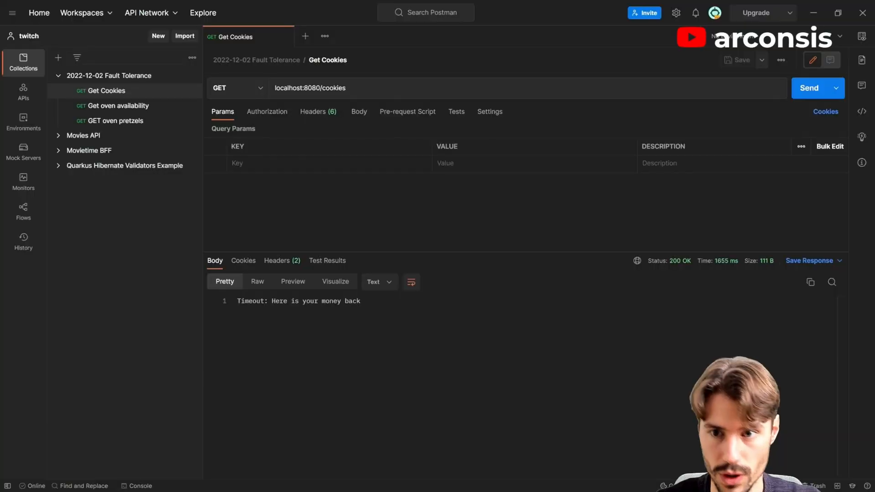
pyautogui.click(810, 87)
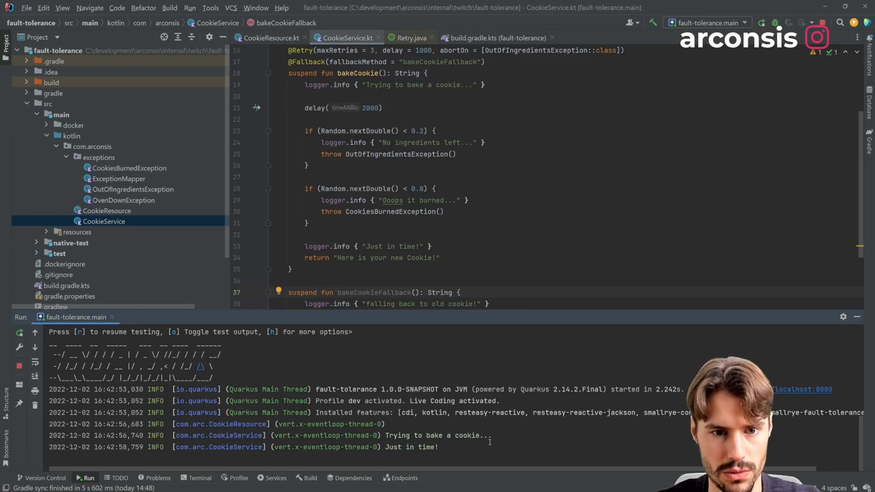
pyautogui.click(370, 108)
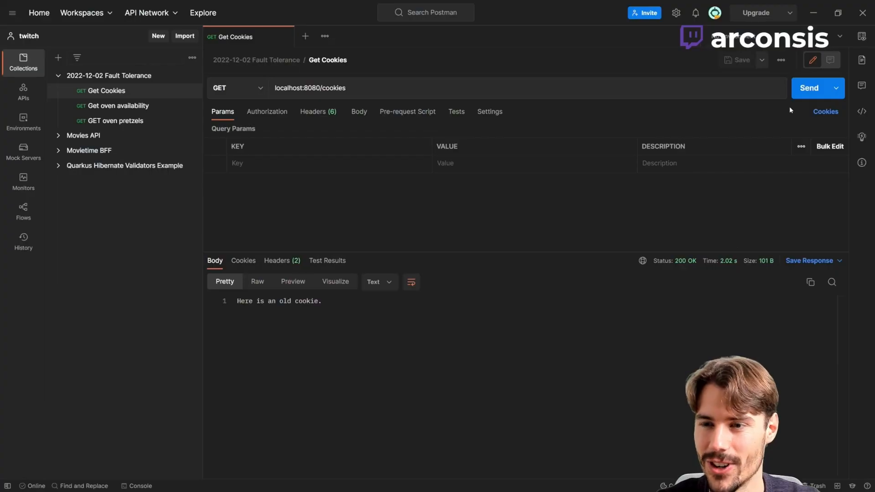
# With delay(2000) removed from bakeCookie, send the cookies request again
pyautogui.click(808, 88)
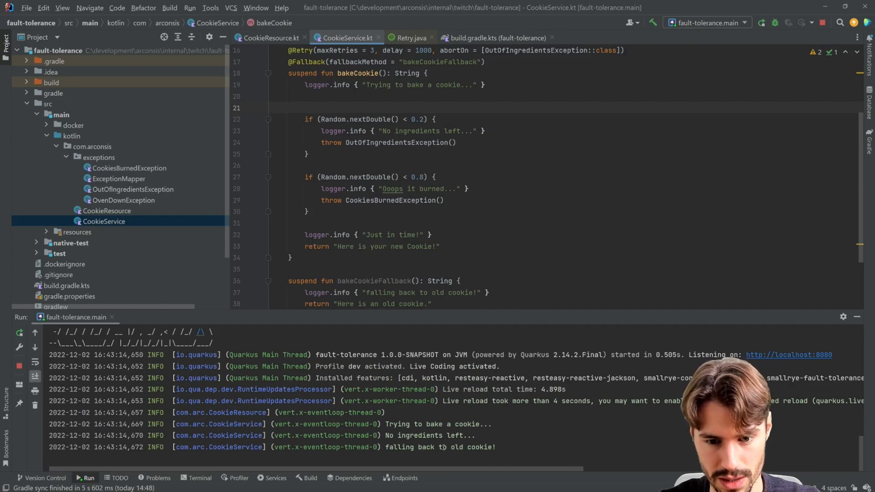
pyautogui.press('alt+tab')
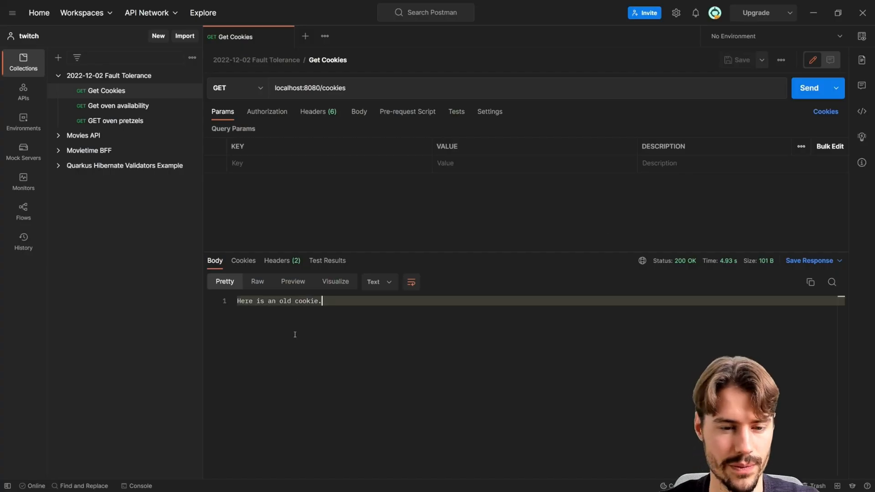
pyautogui.click(810, 88)
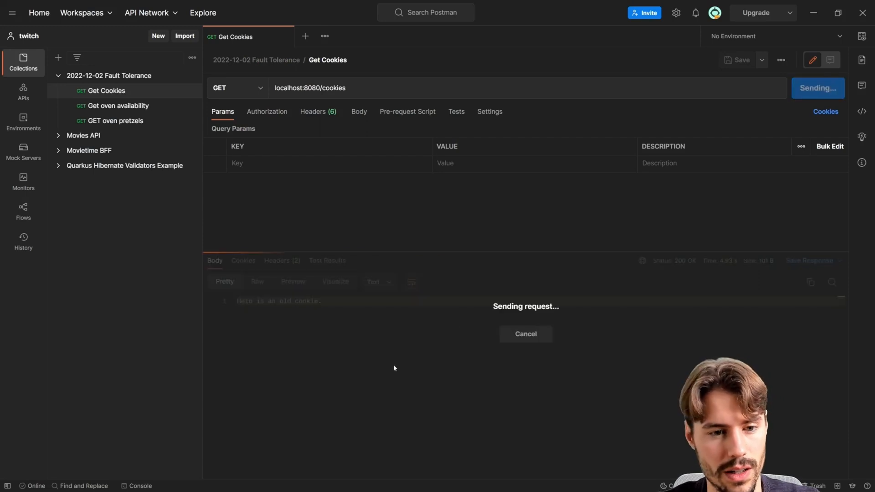
pyautogui.moveTo(399, 363)
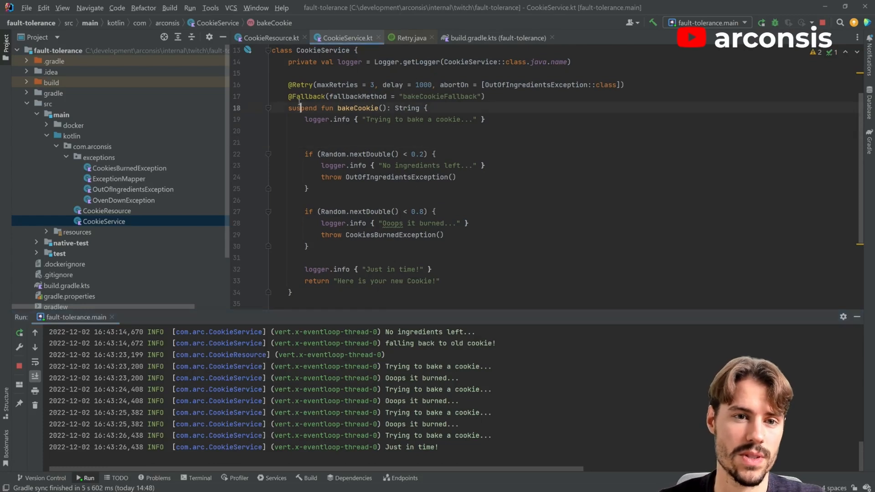
# Return to the CookieResource.kt editor showing the getCookie endpoint
pyautogui.doubleClick(298, 108)
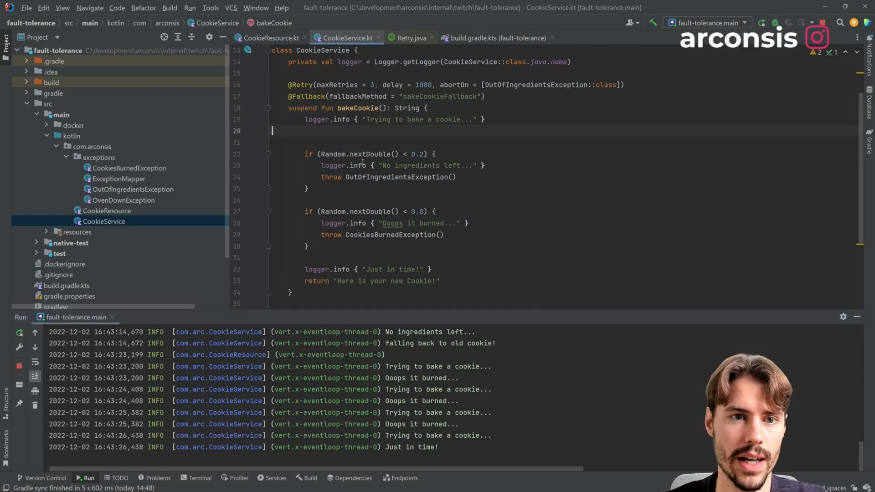
pyautogui.click(271, 38)
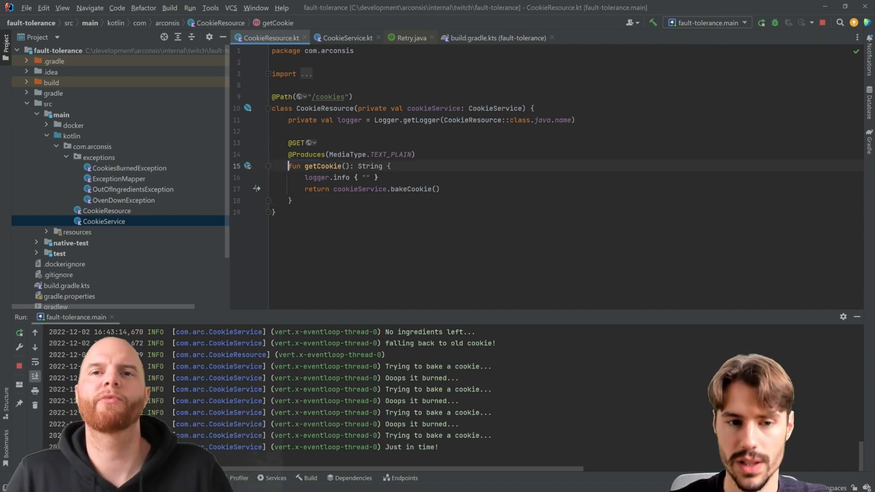
# Make getCookie suspend and add a getCookieBlocking copy that calls Thread.sleep(100)
pyautogui.write('suspend')
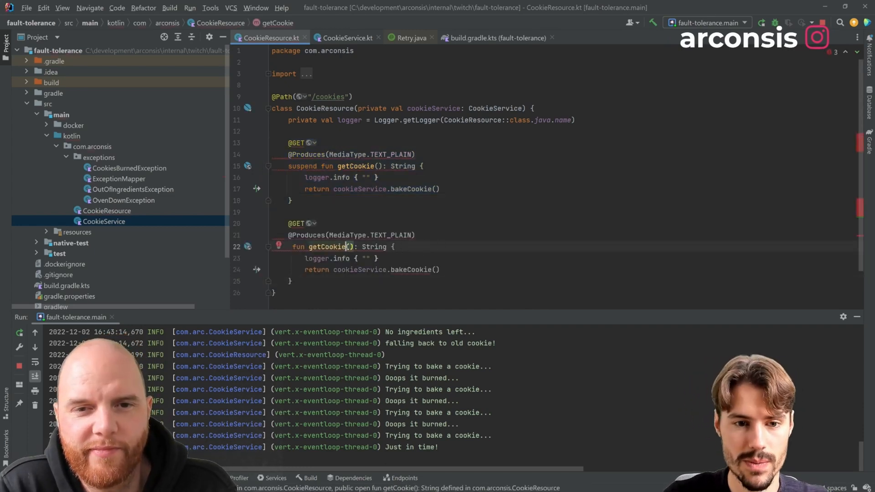
pyautogui.write('Blocking')
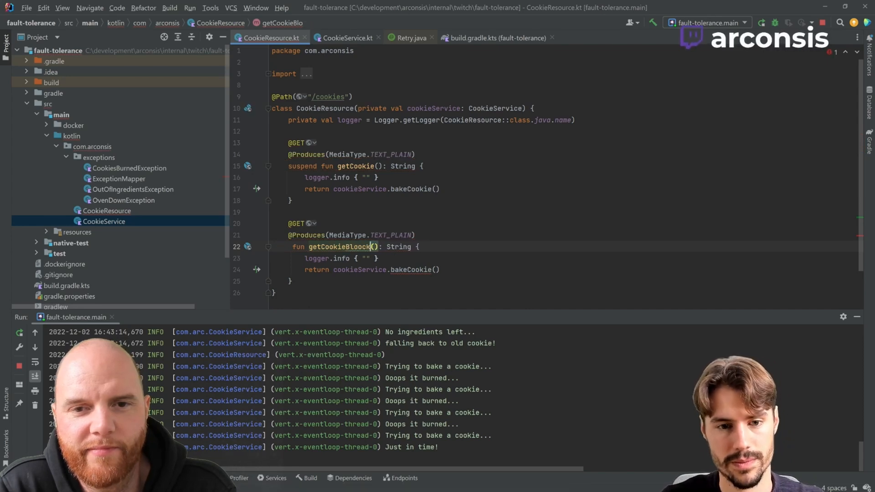
pyautogui.write('ing')
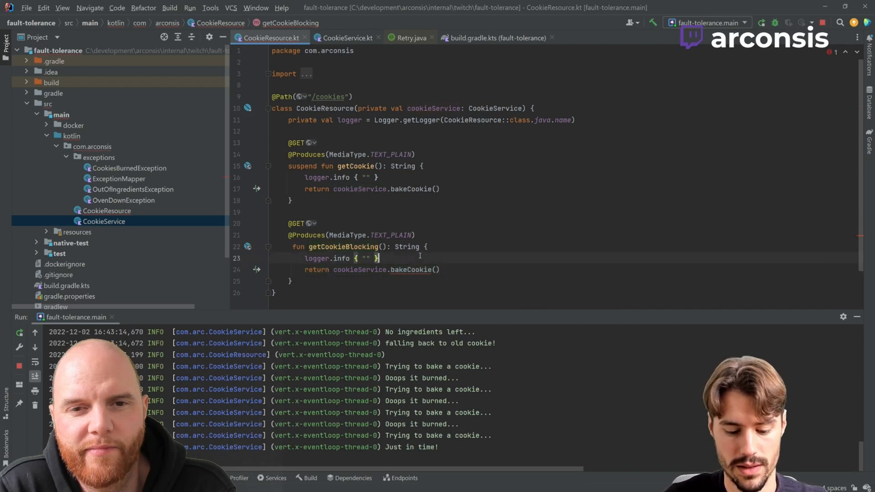
pyautogui.write('Thread.sleep()')
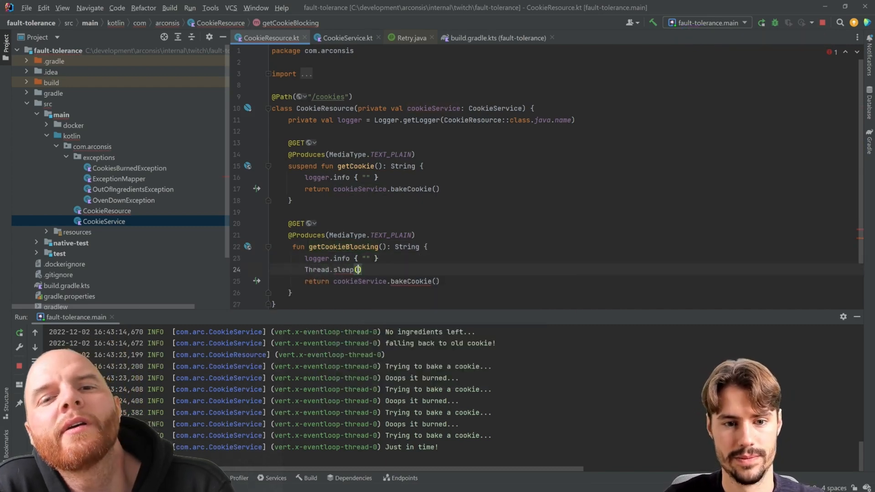
pyautogui.write('100')
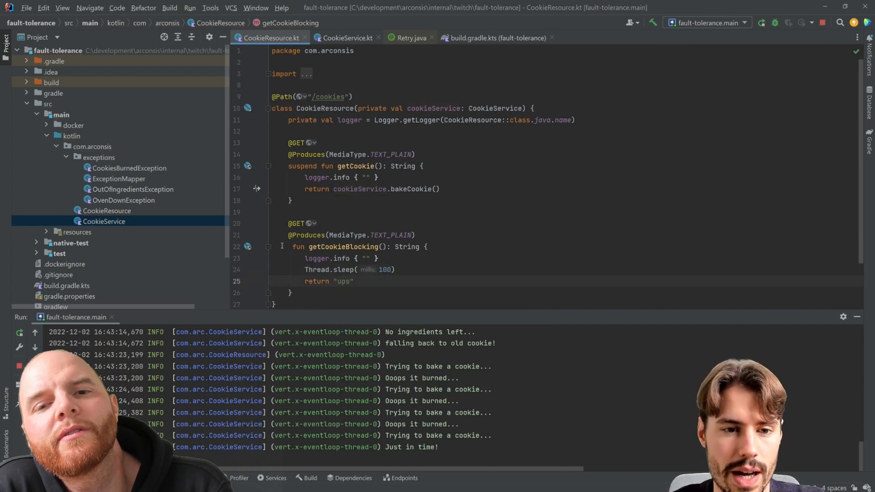
pyautogui.write('@Path("/abc')
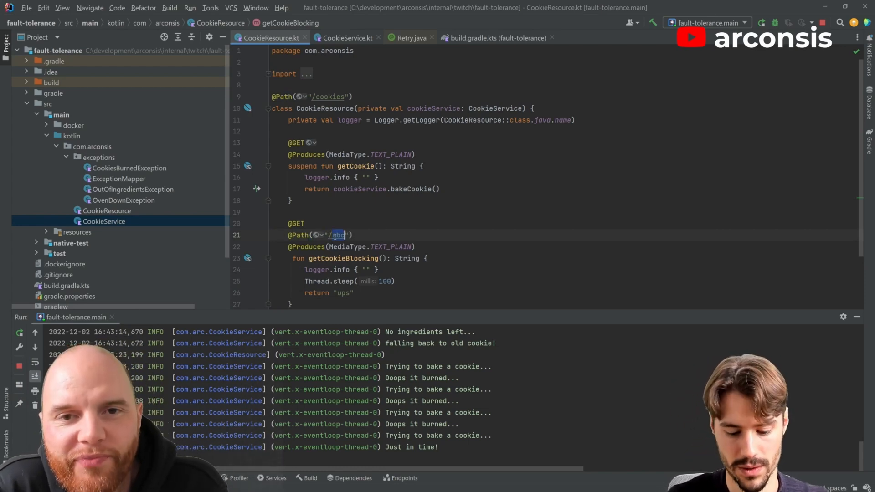
pyautogui.write('block')
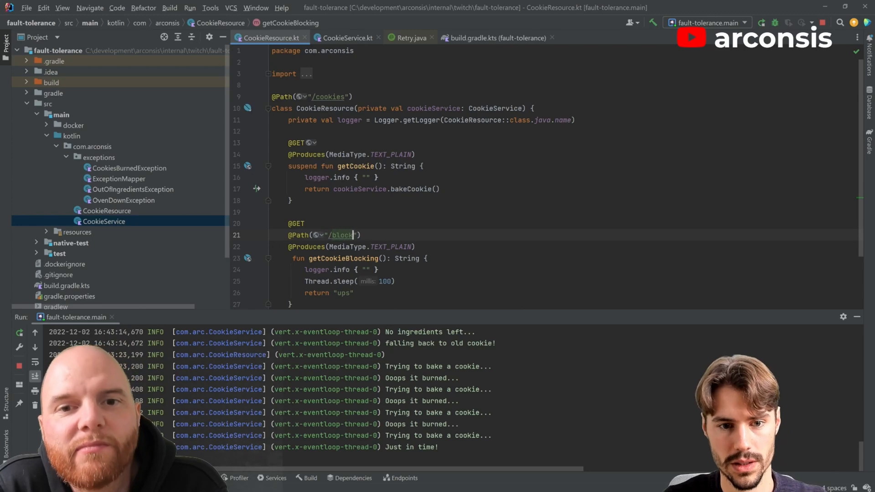
pyautogui.write('ing')
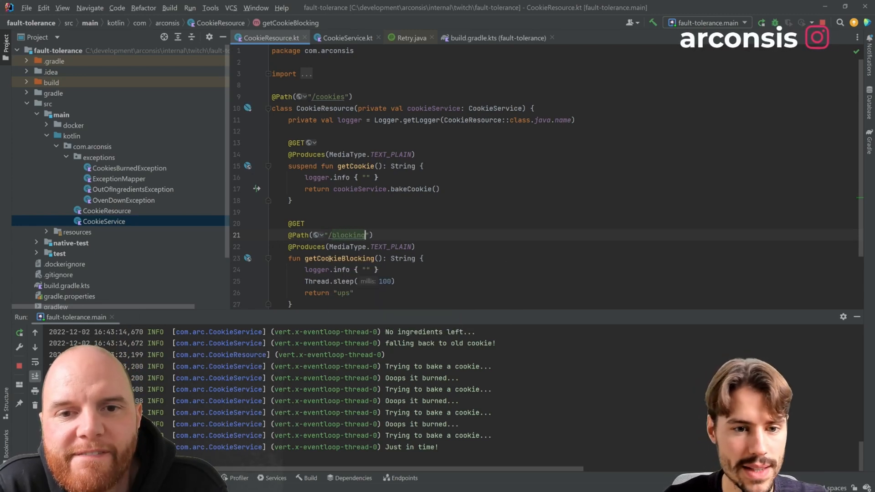
pyautogui.scroll(3)
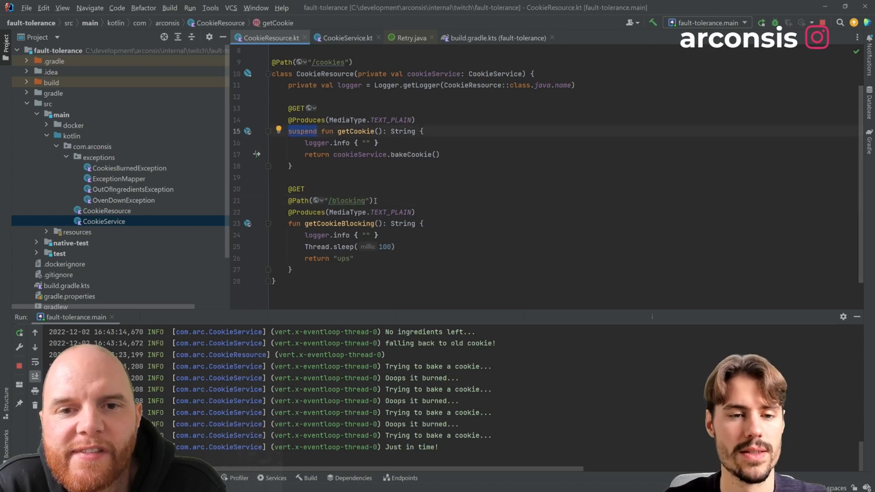
pyautogui.click(301, 177)
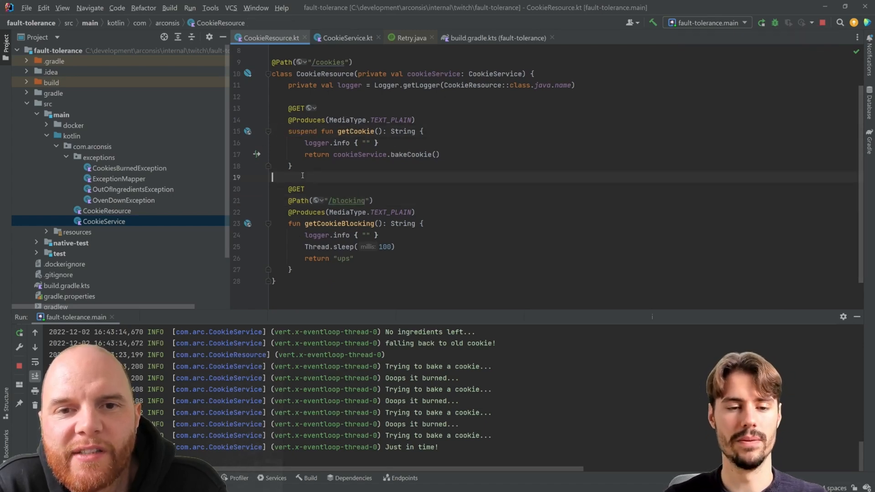
pyautogui.click(335, 224)
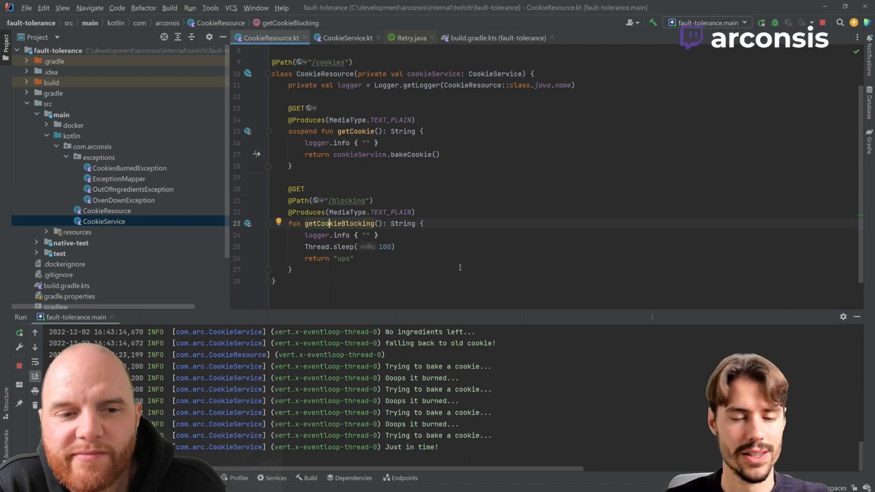